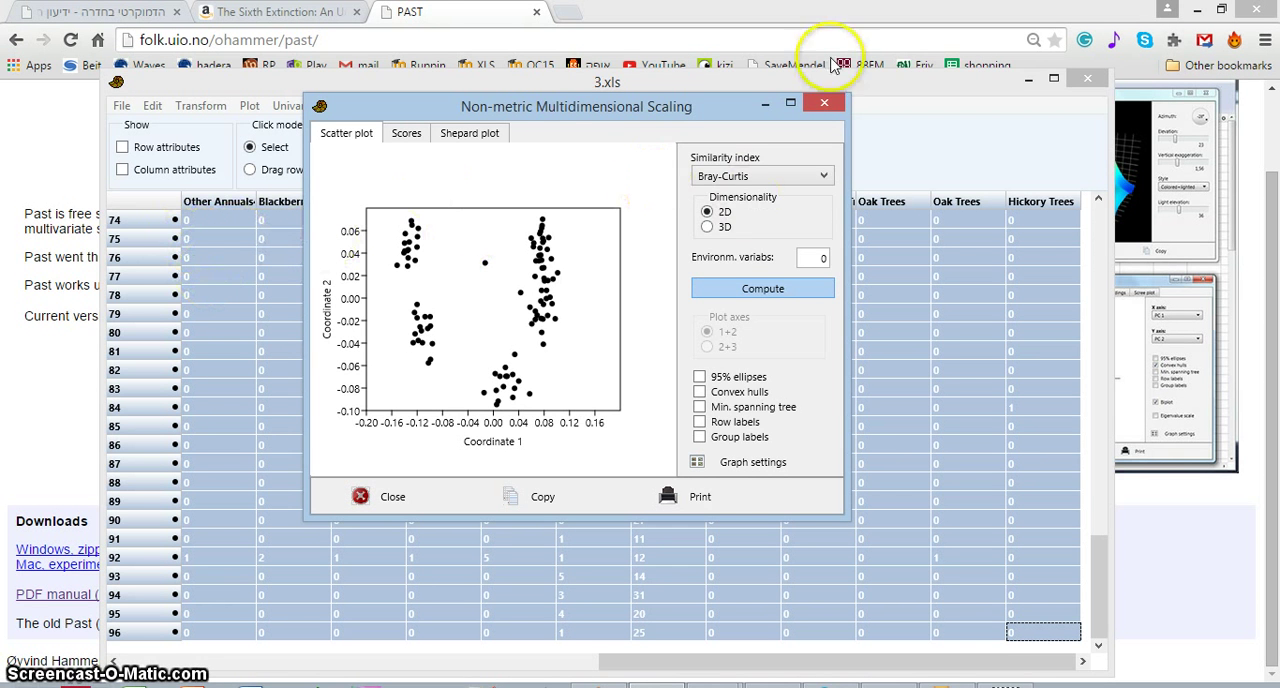
Step: Close the NMDS results and scroll the sheet back to its first columns
{"action": "left_click", "coordinate": [824, 103]}
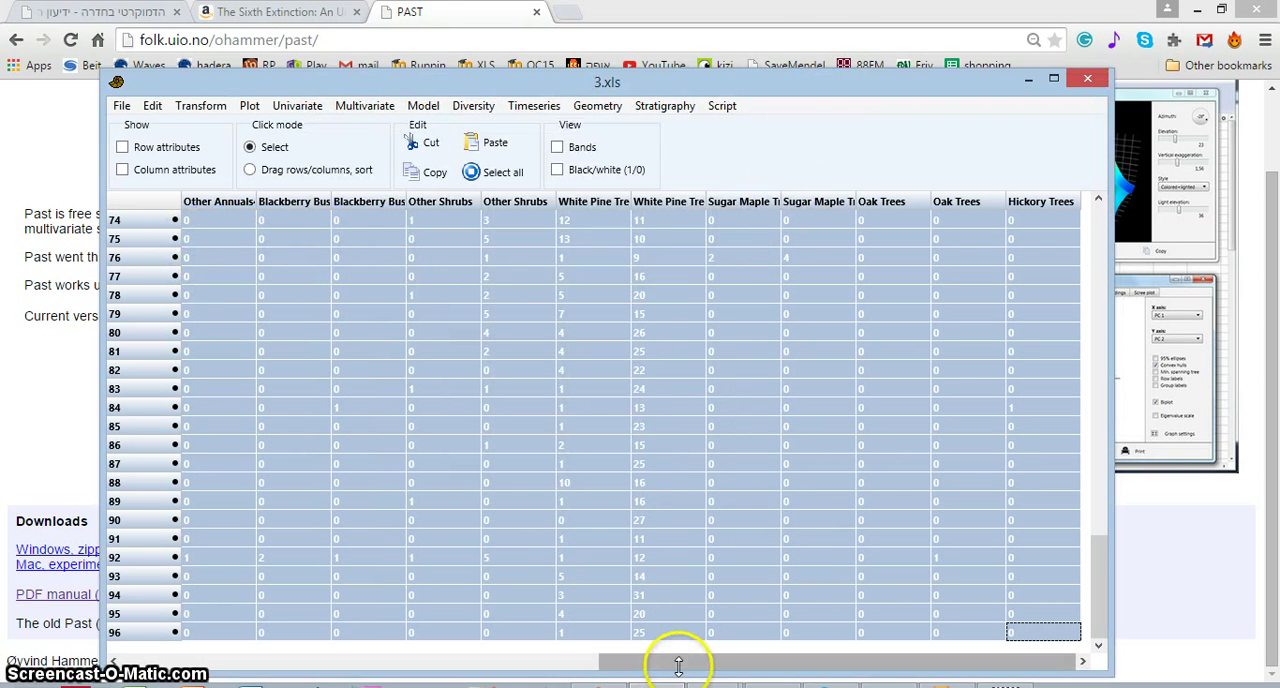
{"action": "left_click_drag", "start_coordinate": [678, 662], "coordinate": [573, 662]}
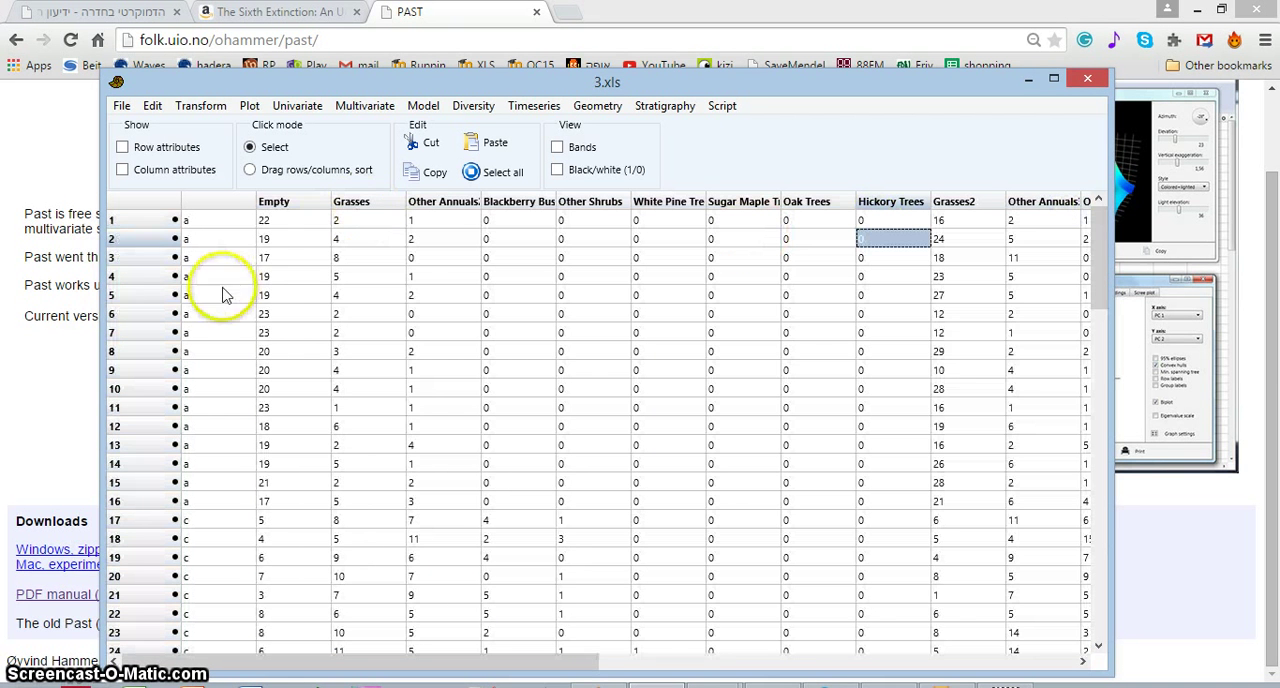
{"action": "mouse_move", "coordinate": [198, 519]}
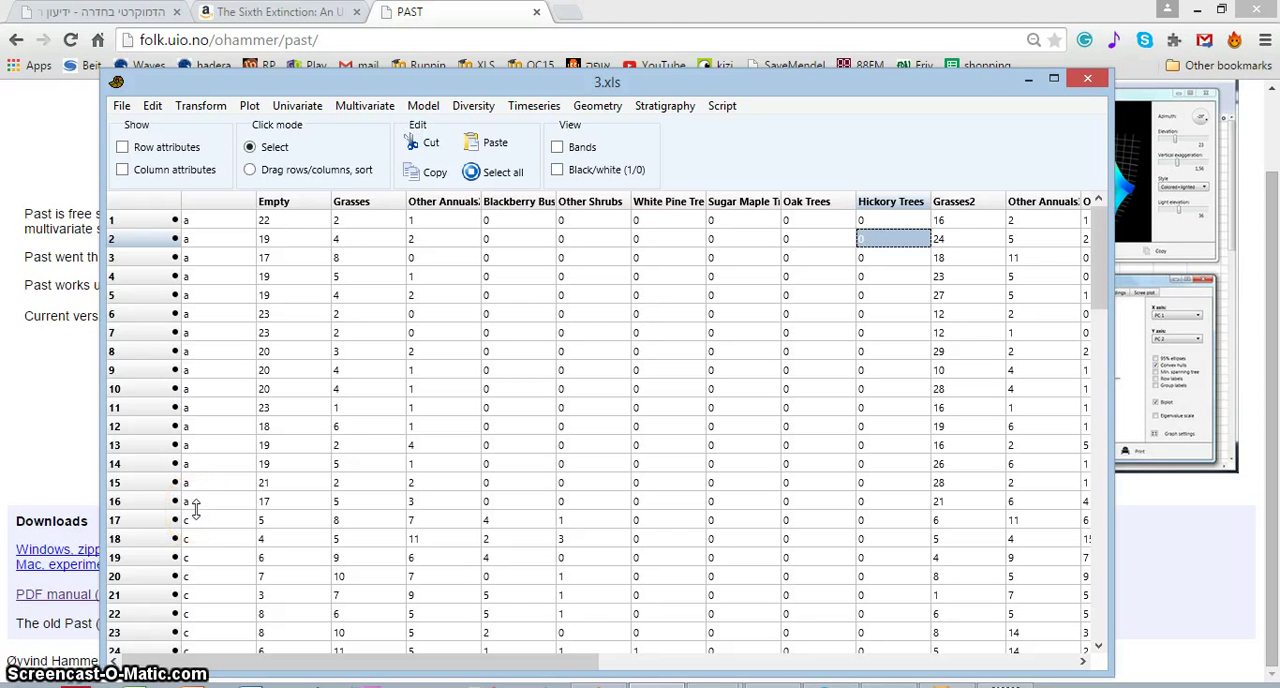
{"action": "mouse_move", "coordinate": [198, 515]}
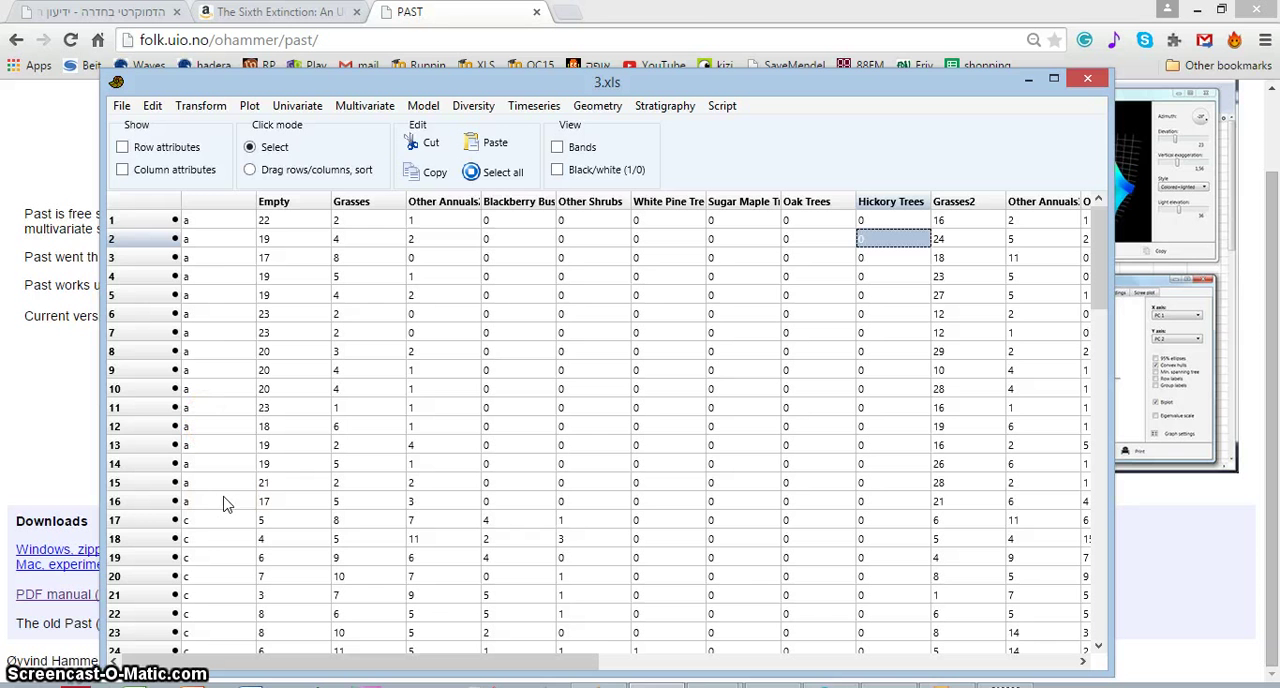
{"action": "mouse_move", "coordinate": [175, 217]}
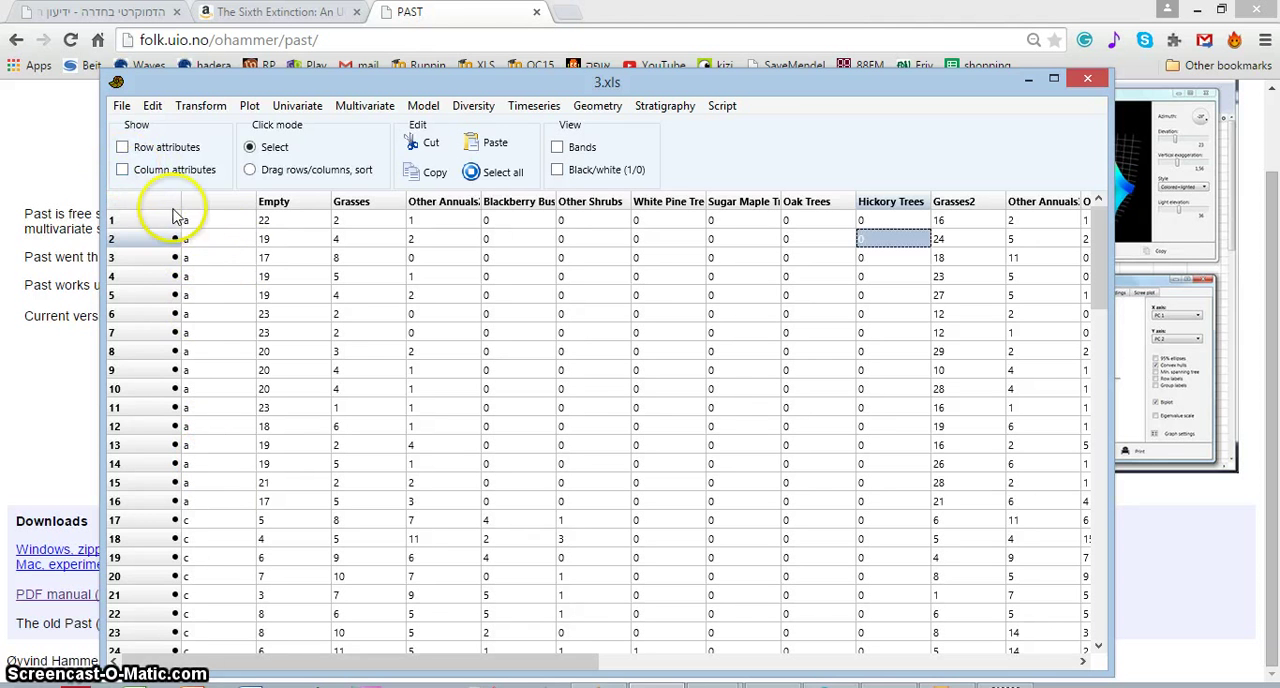
Step: Show column attributes and set the first letter column's type to Group
{"action": "left_click", "coordinate": [122, 169]}
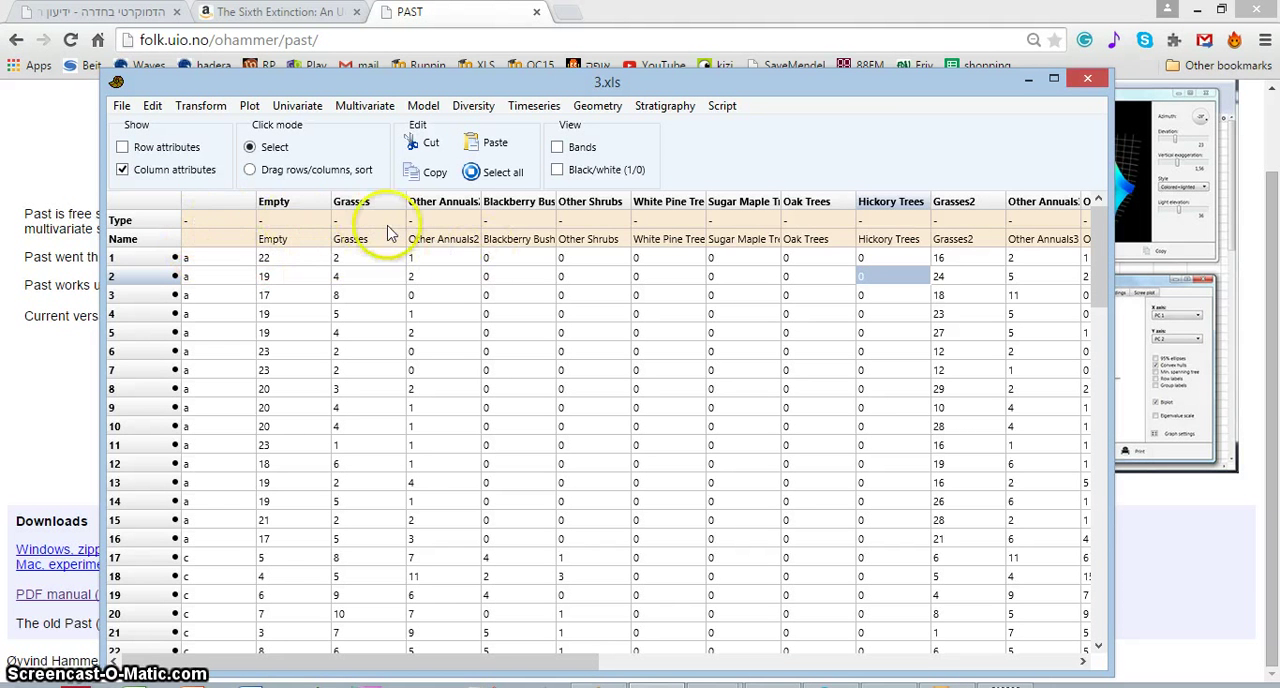
{"action": "mouse_move", "coordinate": [235, 225]}
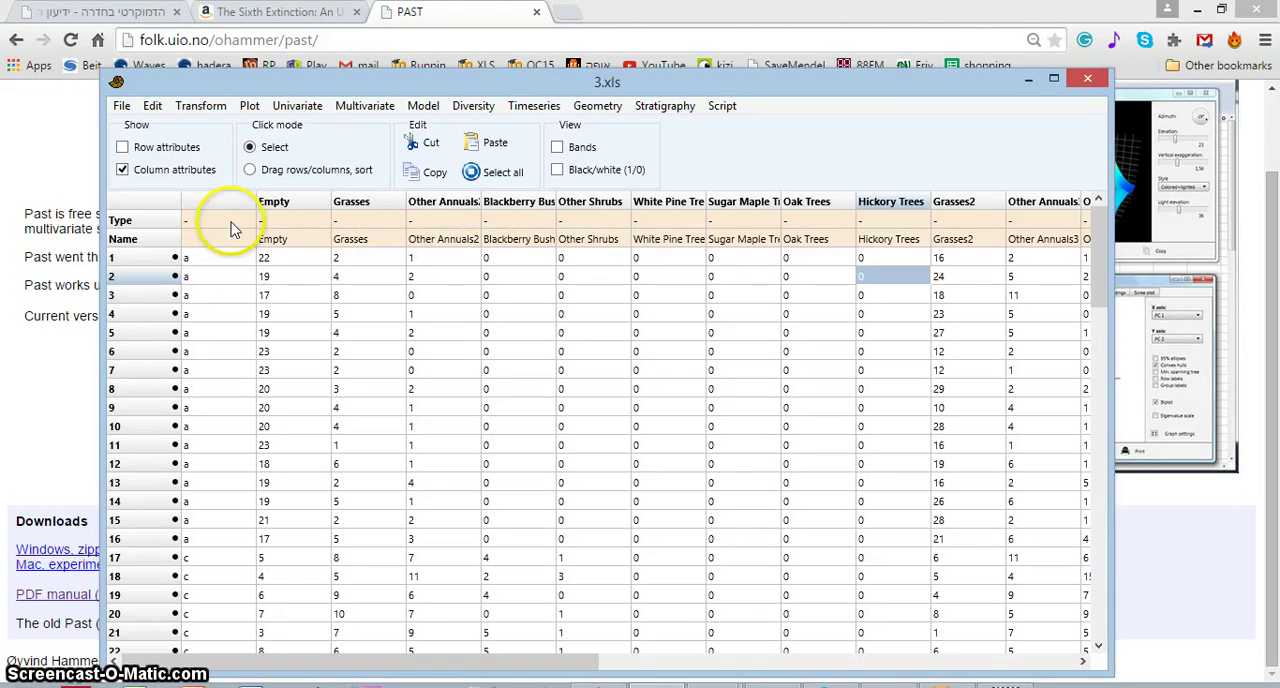
{"action": "left_click", "coordinate": [243, 219]}
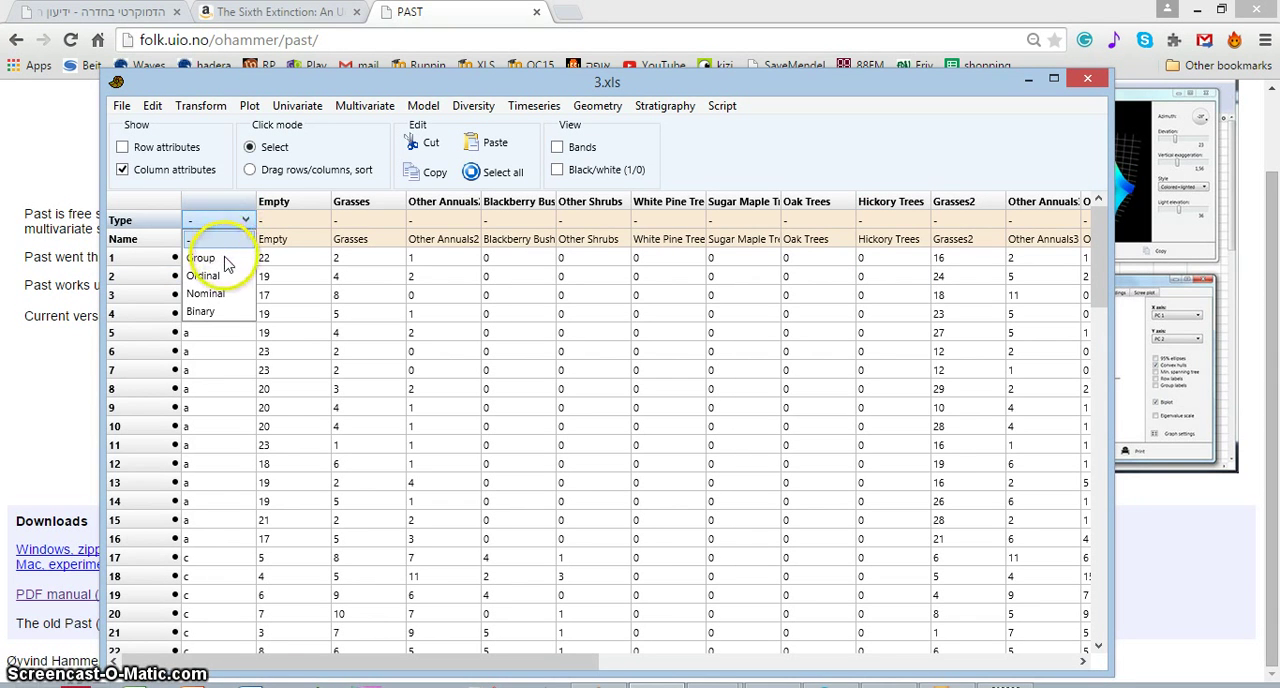
{"action": "left_click", "coordinate": [203, 257]}
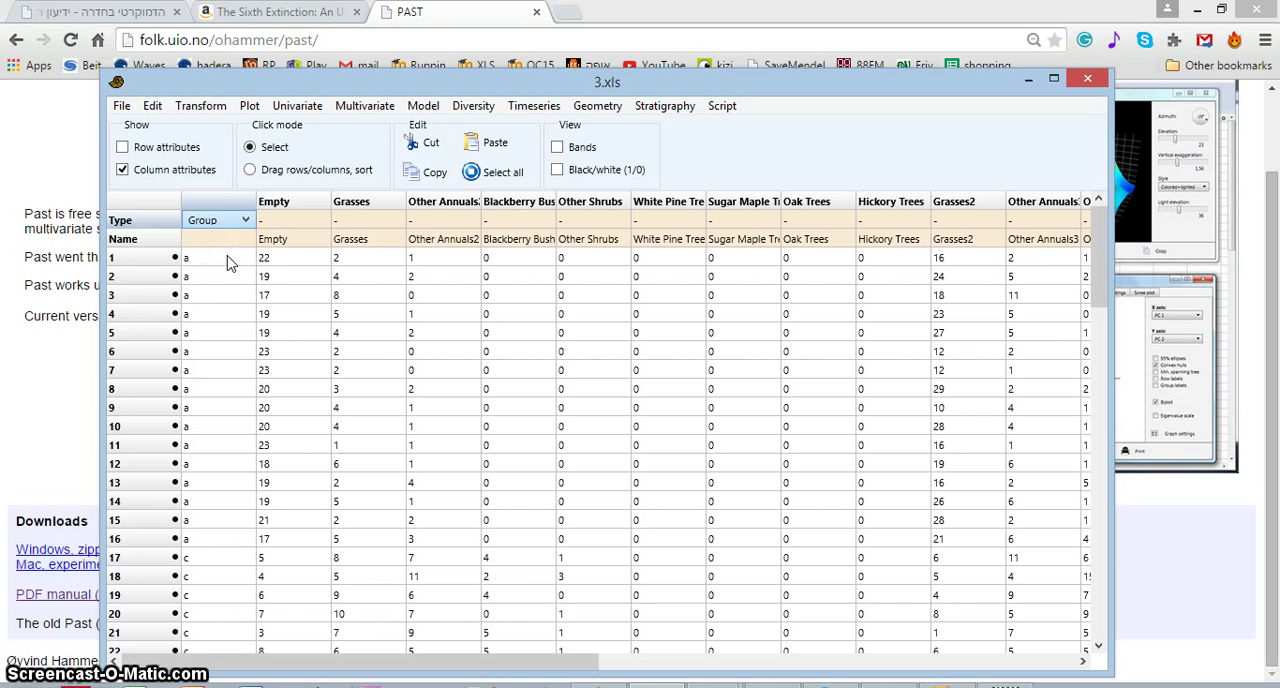
Step: Name the group column 'Campaign' and select it
{"action": "left_click", "coordinate": [217, 238]}
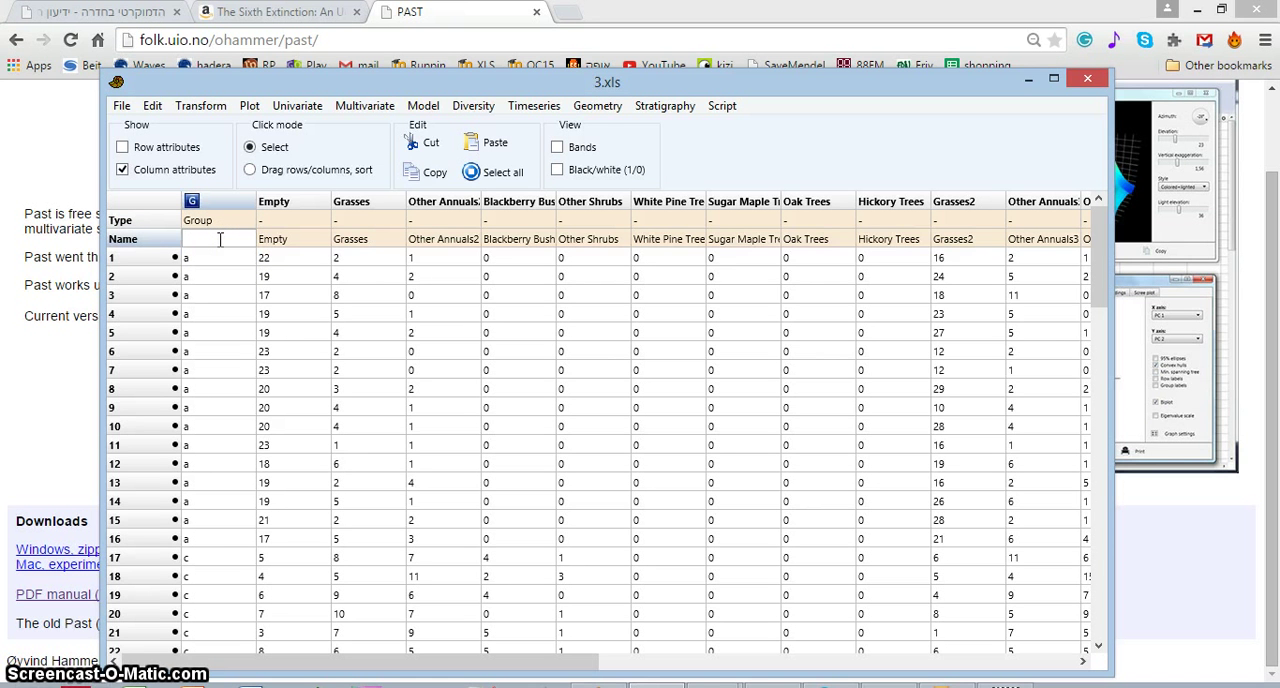
{"action": "type", "text": "Cam"}
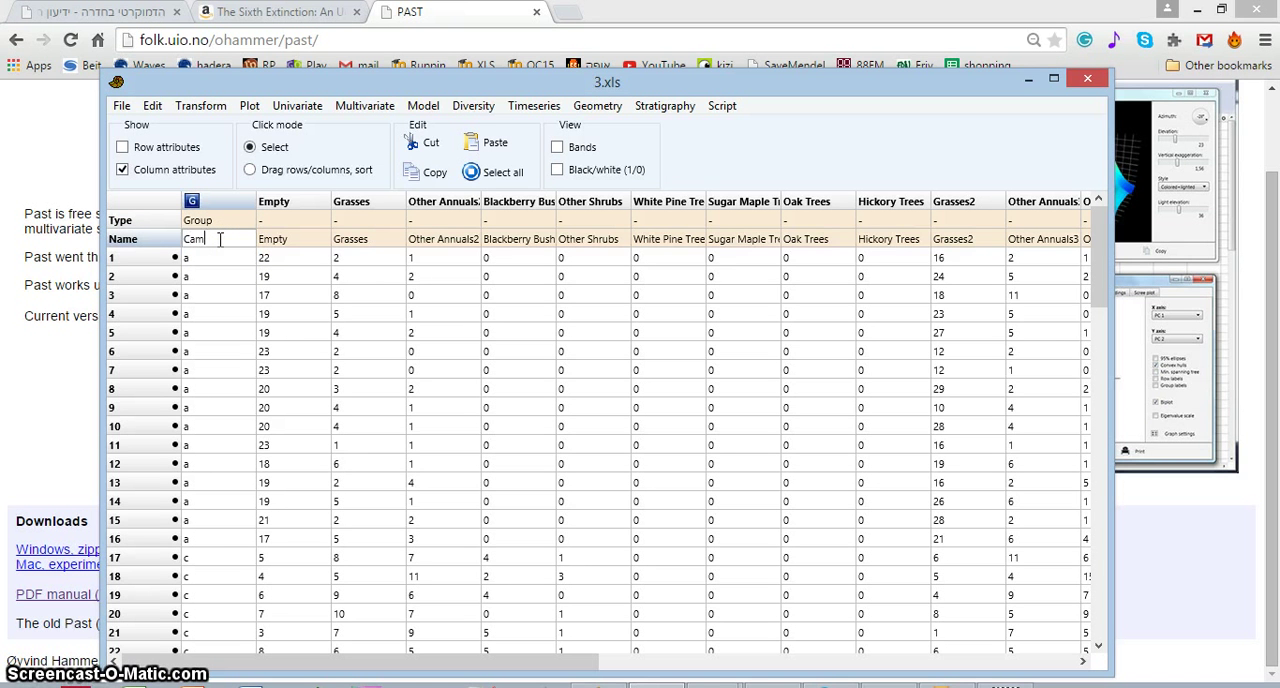
{"action": "type", "text": "paign"}
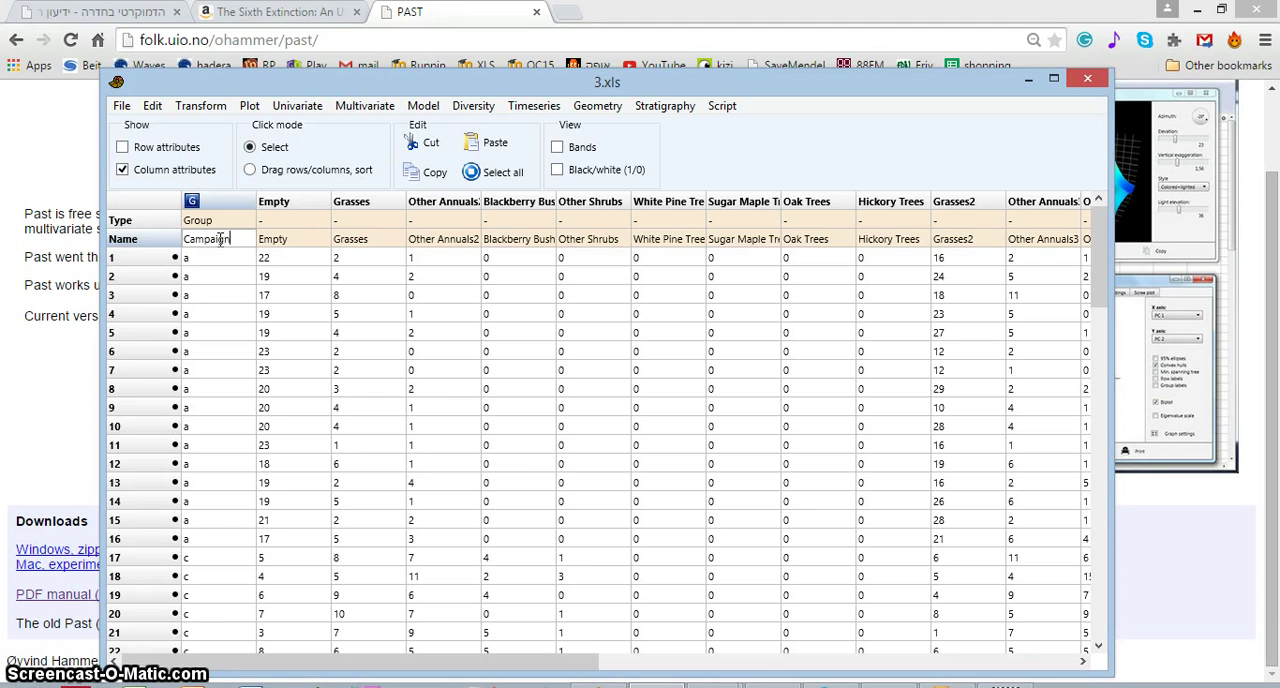
{"action": "type", "text": "Campaign"}
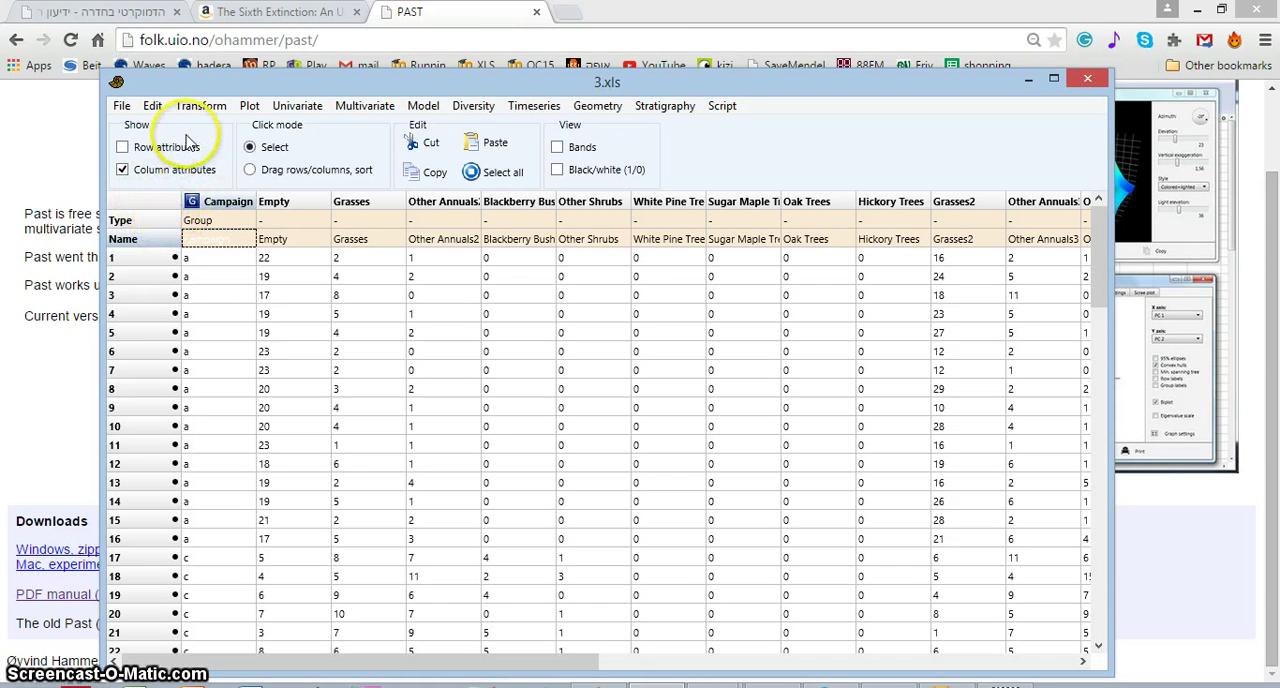
{"action": "left_click", "coordinate": [220, 201]}
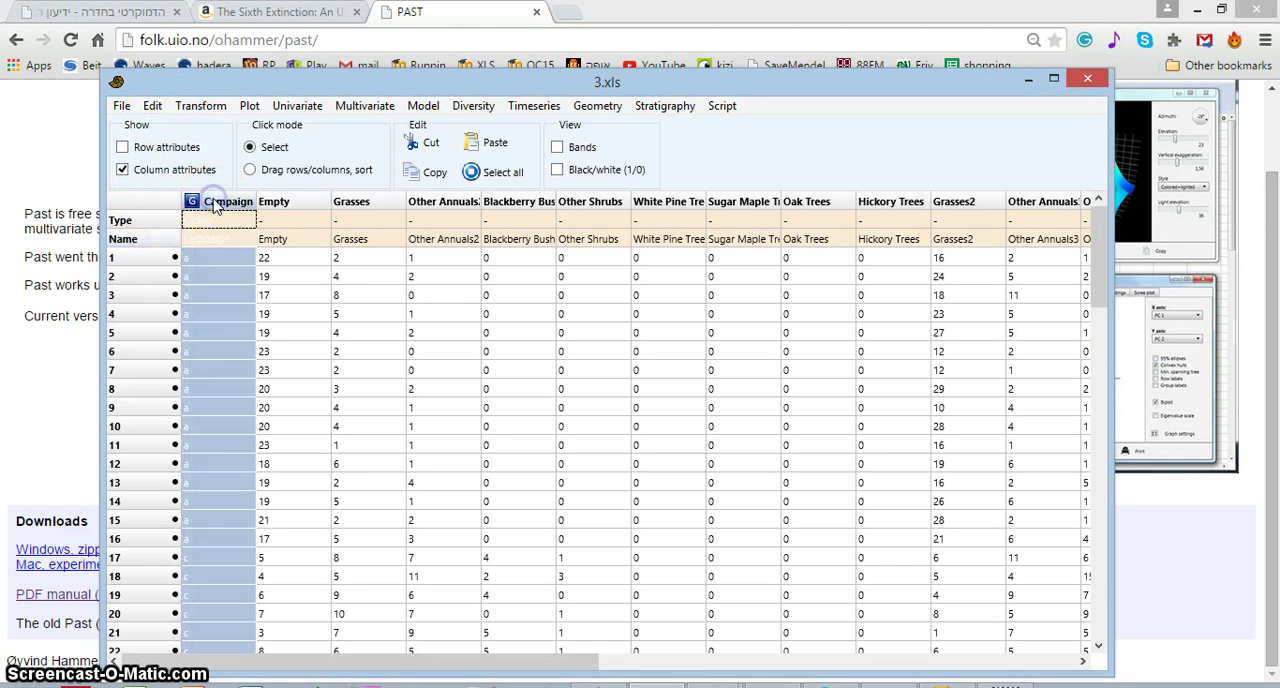
Step: Dismiss the no-valid-data error and bring up the Row colors/symbols settings for the groups
{"action": "left_click", "coordinate": [152, 105]}
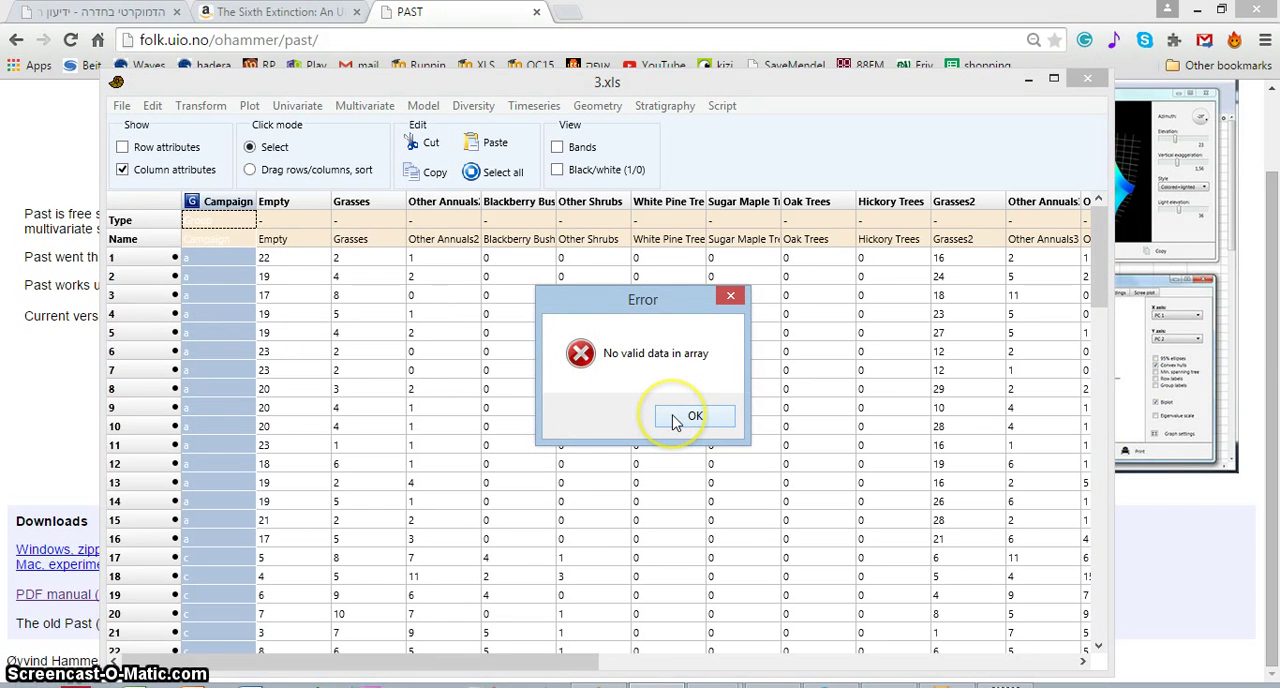
{"action": "left_click", "coordinate": [695, 416]}
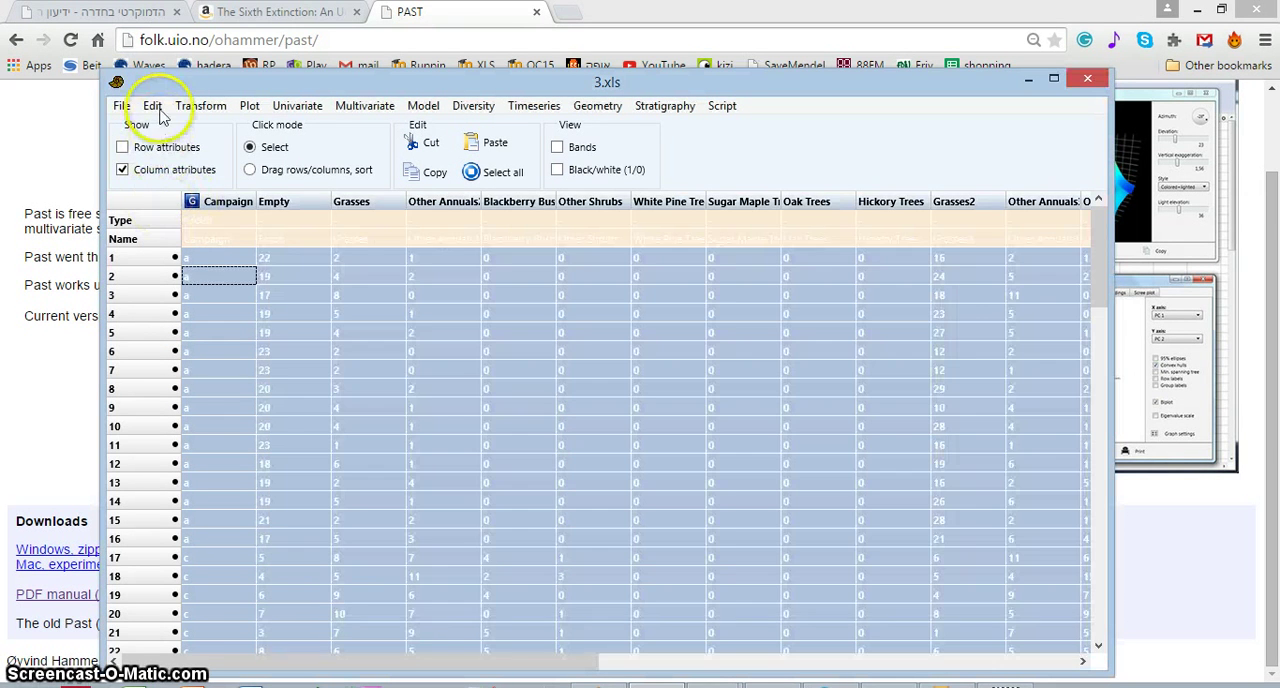
{"action": "left_click", "coordinate": [152, 105]}
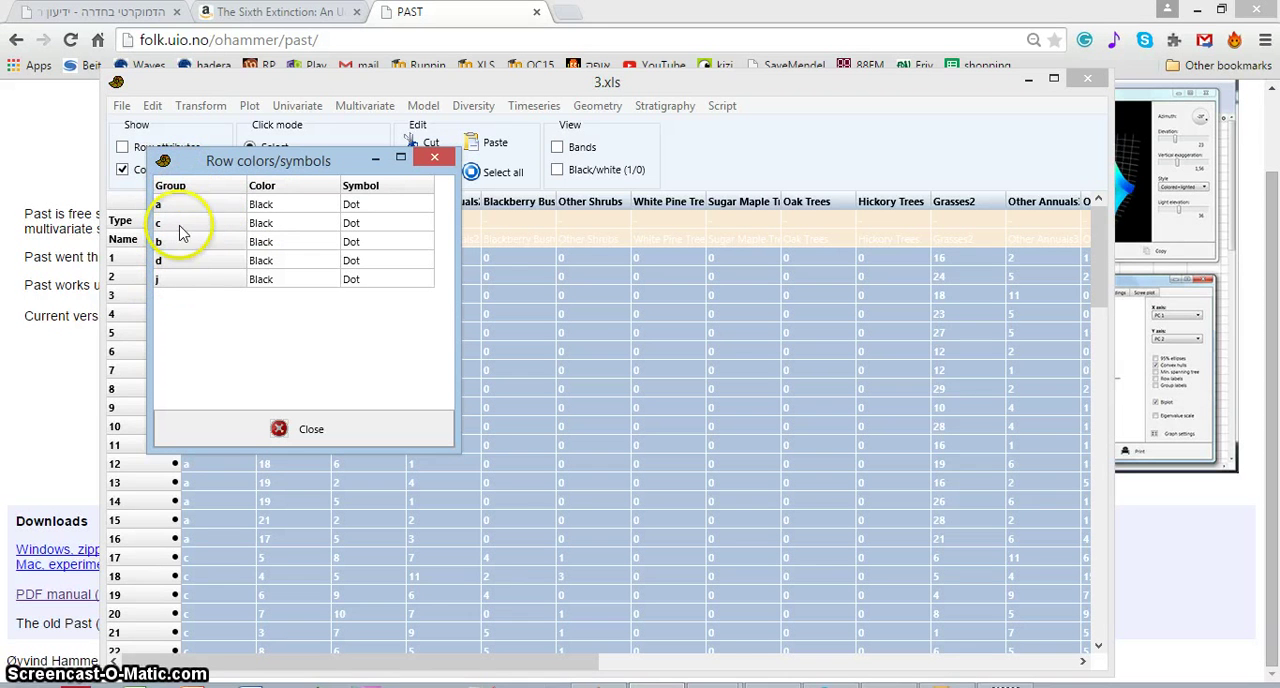
Step: Colour group a Aliceblue and group c Aqua
{"action": "left_click", "coordinate": [285, 204]}
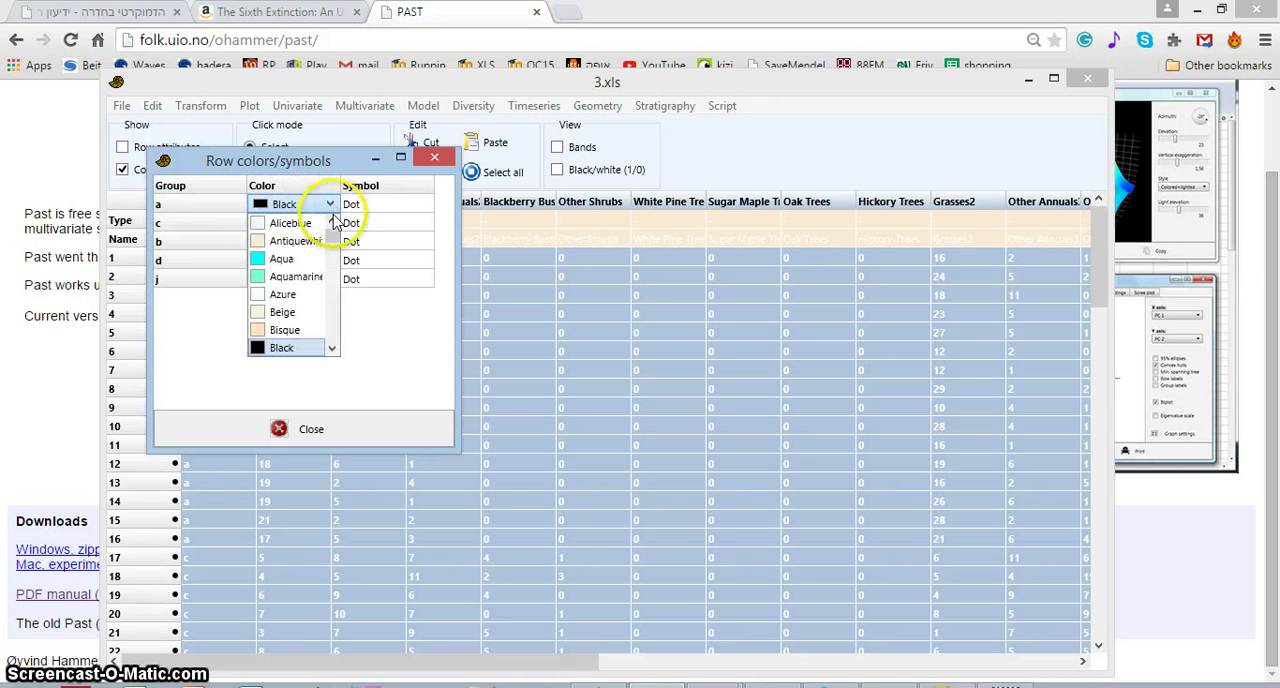
{"action": "left_click", "coordinate": [289, 222]}
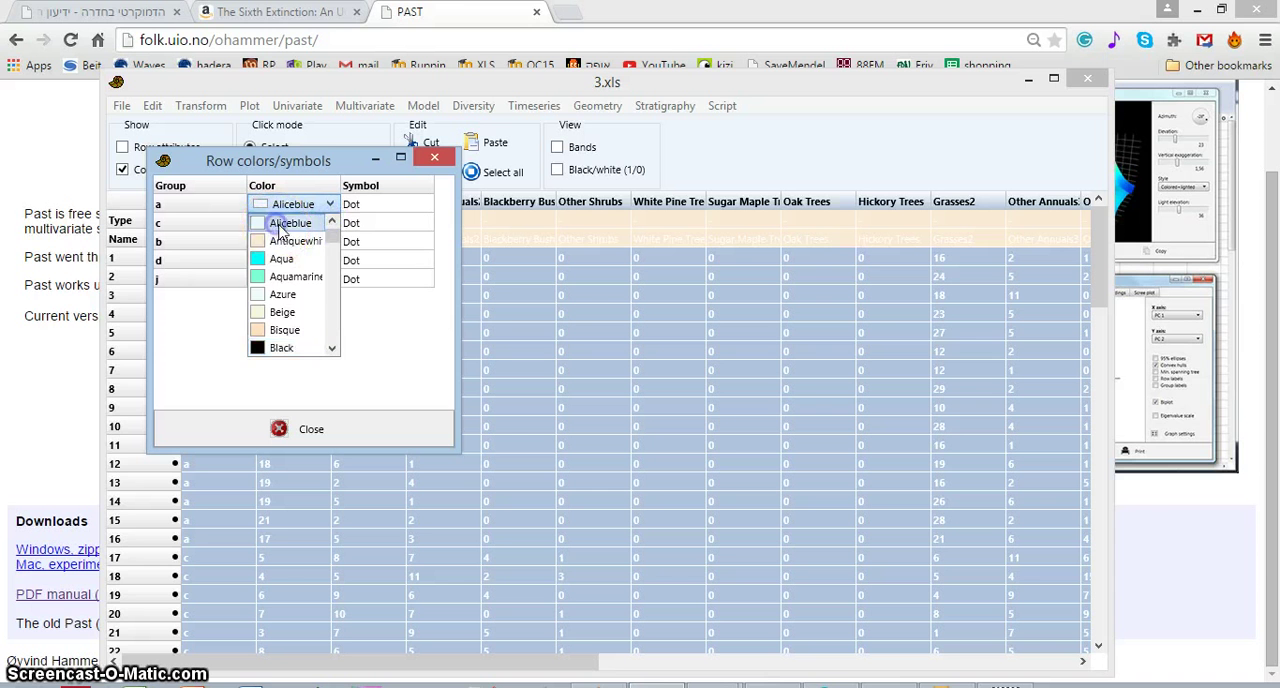
{"action": "left_click", "coordinate": [281, 347]}
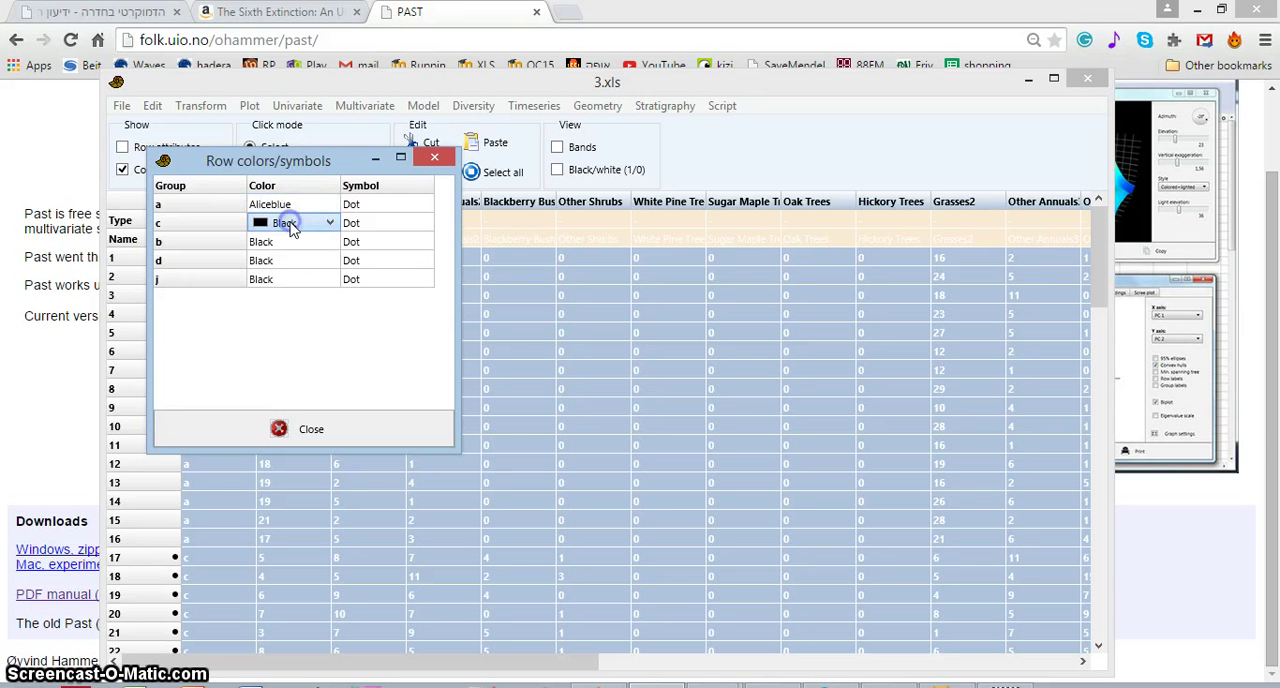
{"action": "left_click", "coordinate": [293, 222]}
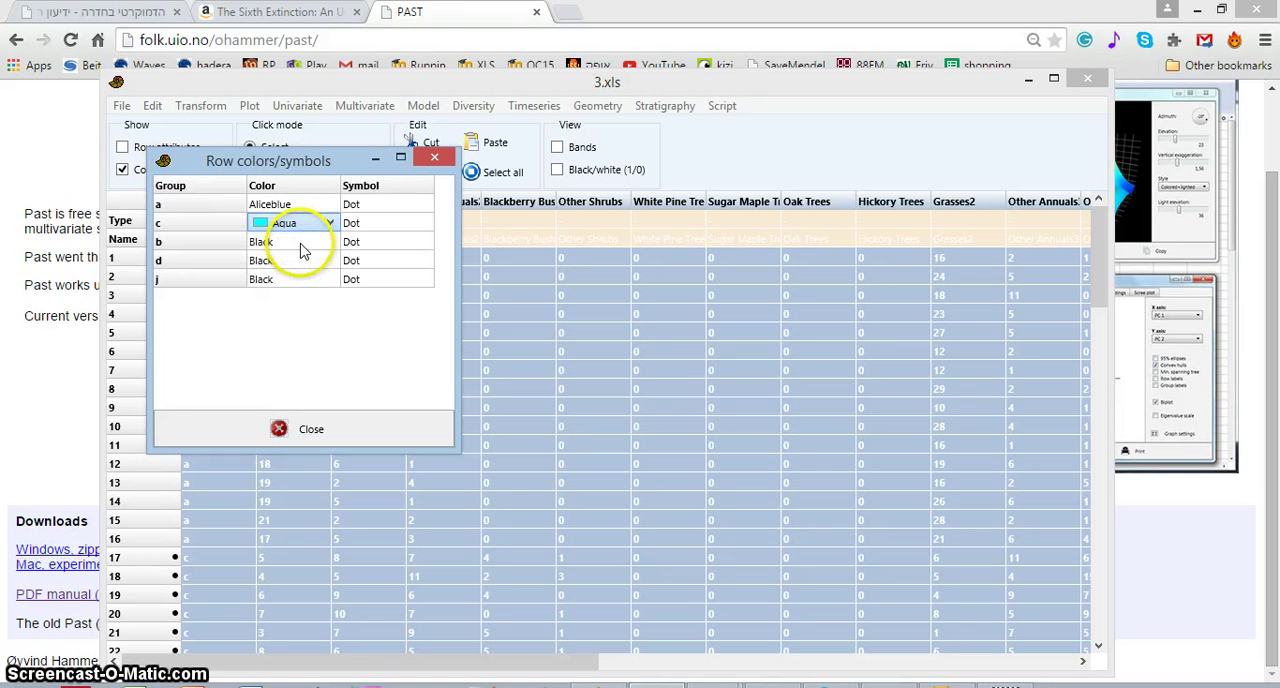
Step: Give group b its own colour and make group j Brown
{"action": "left_click", "coordinate": [330, 241]}
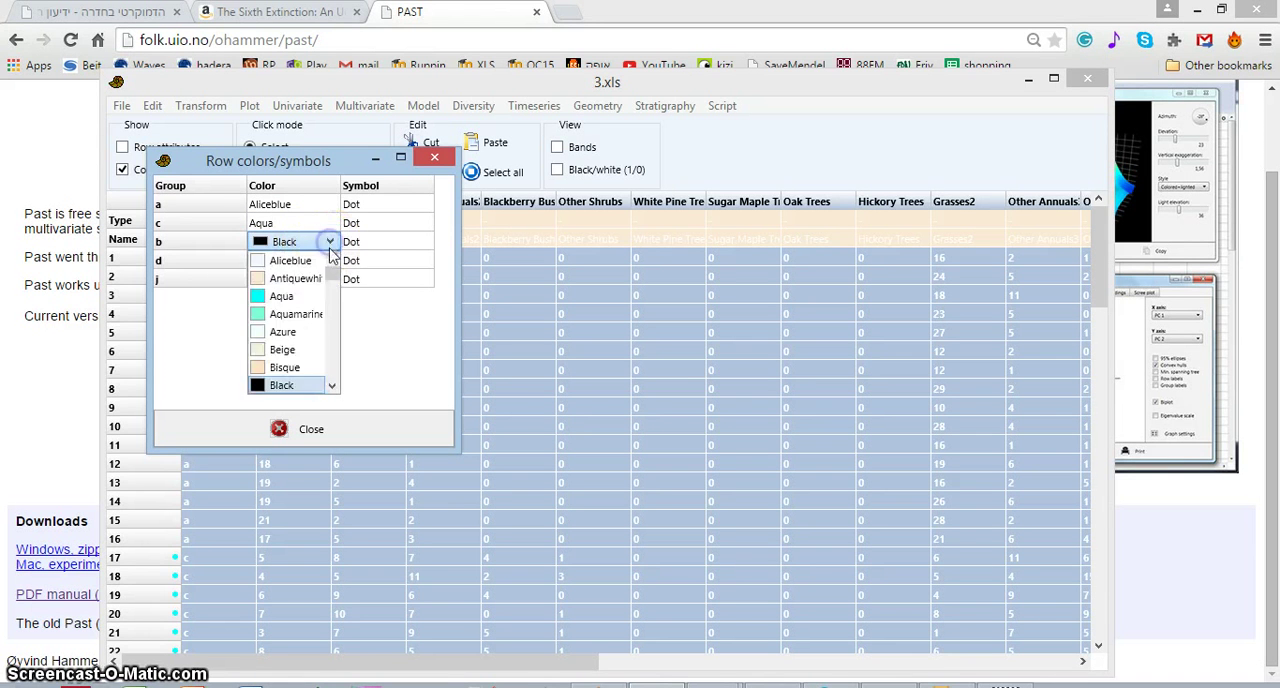
{"action": "left_click", "coordinate": [290, 241]}
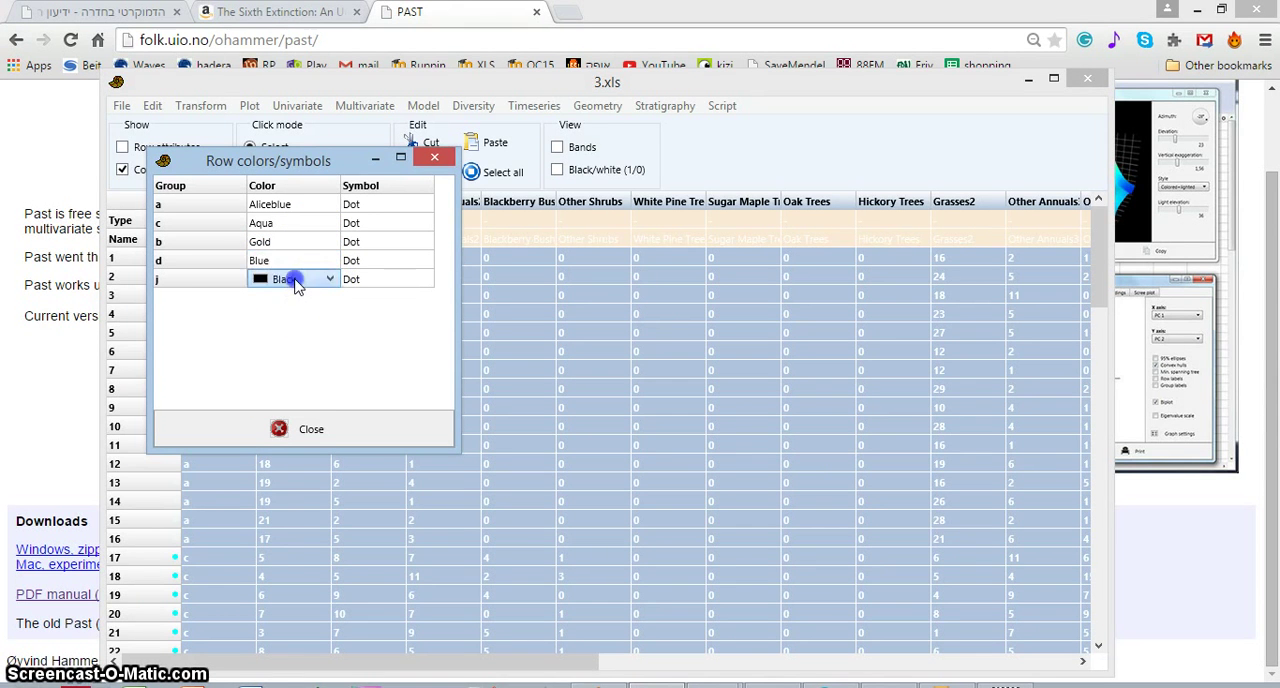
{"action": "left_click", "coordinate": [329, 278]}
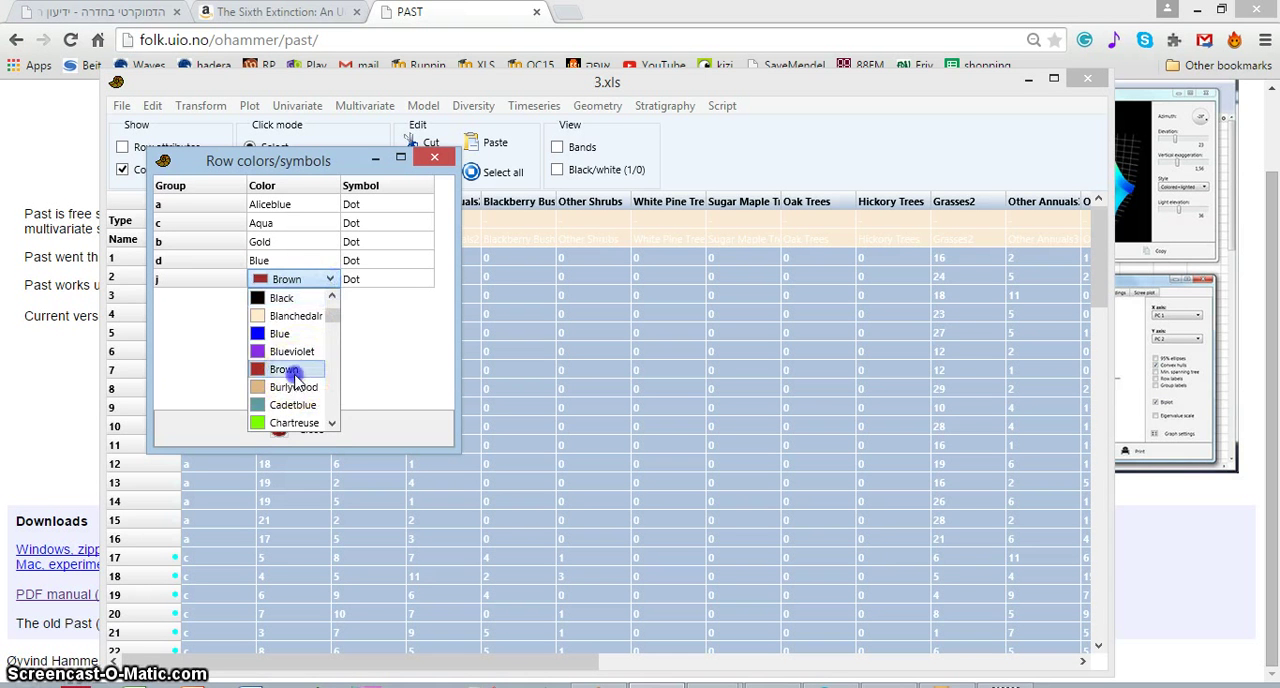
{"action": "left_click", "coordinate": [289, 369]}
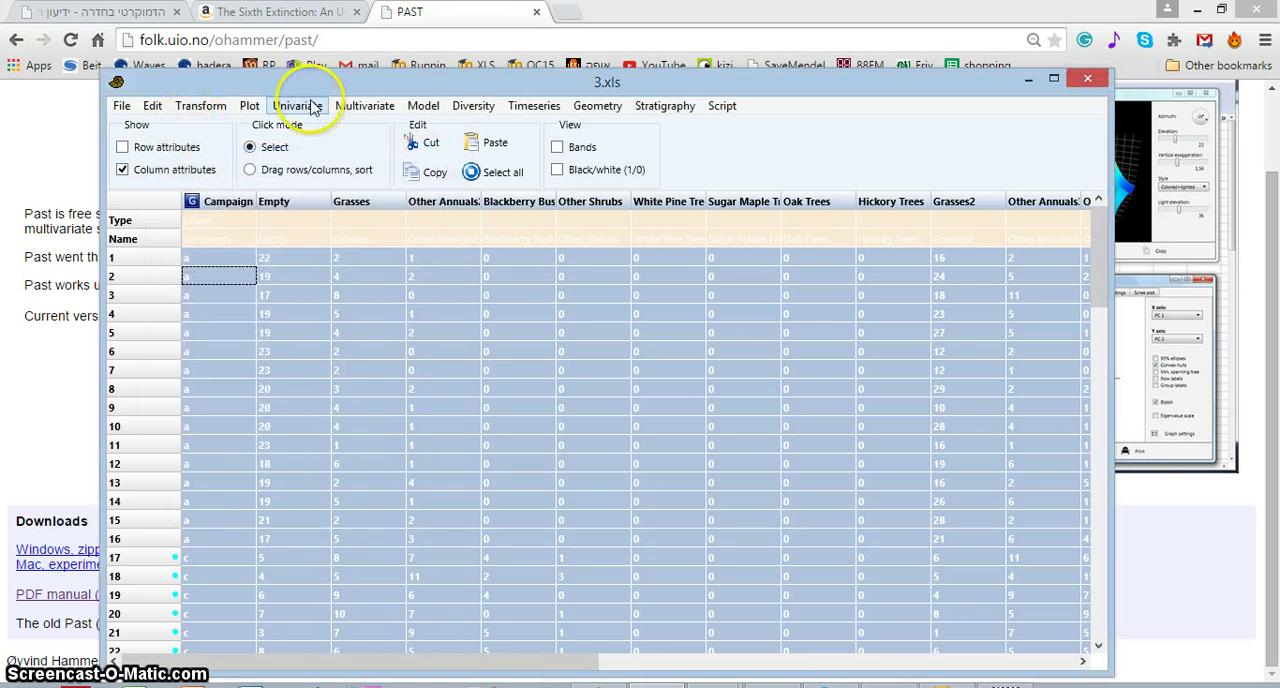
Step: Run Non-metric MDS from Multivariate > Ordination with Bray-Curtis similarity to get a group-coloured scatter plot
{"action": "left_click", "coordinate": [364, 105]}
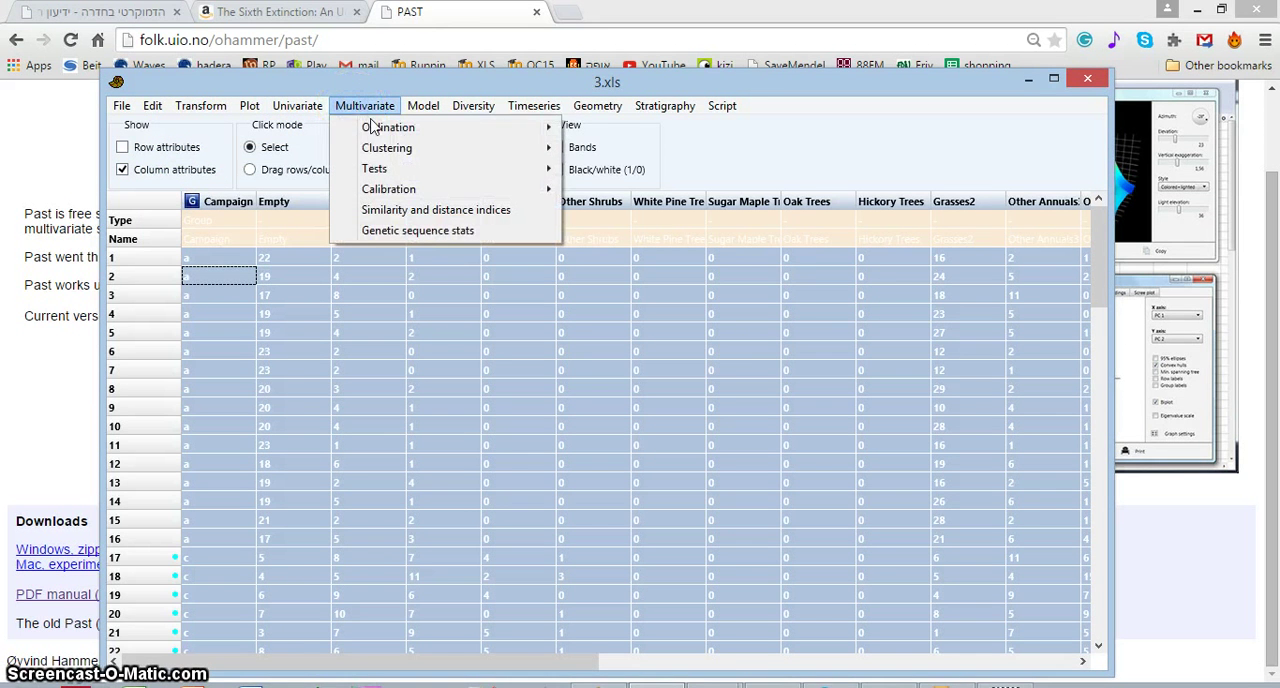
{"action": "mouse_move", "coordinate": [388, 127]}
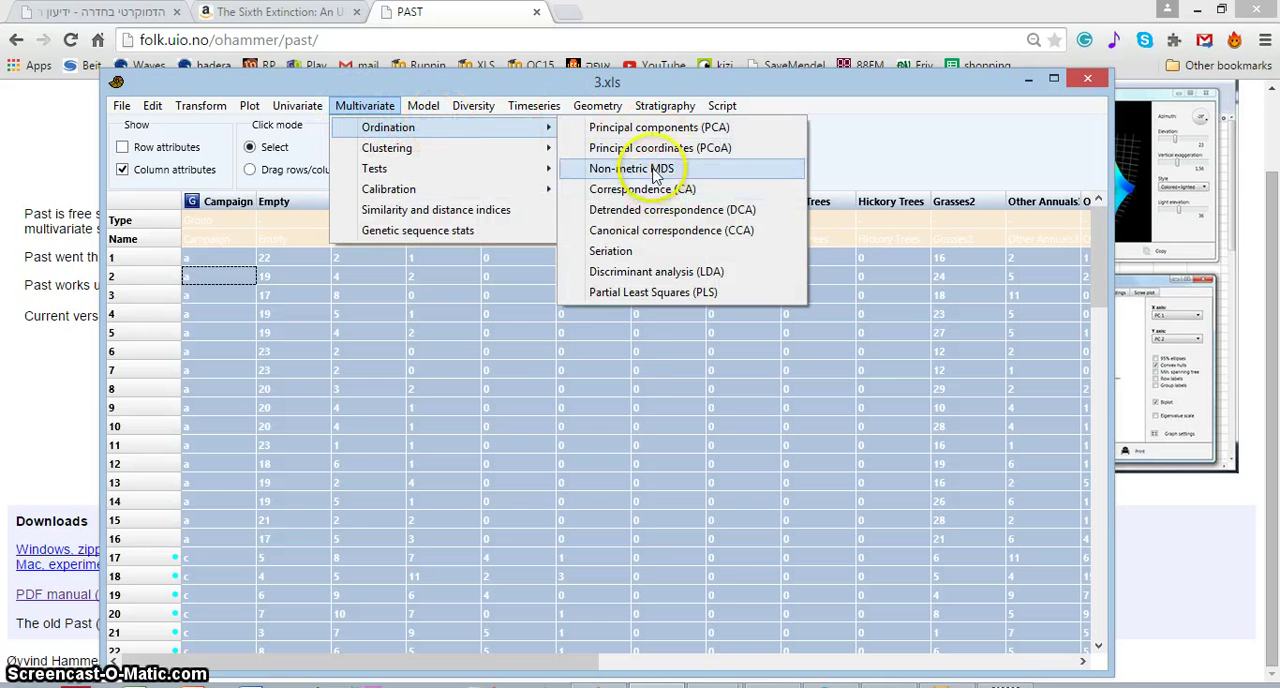
{"action": "left_click", "coordinate": [634, 168]}
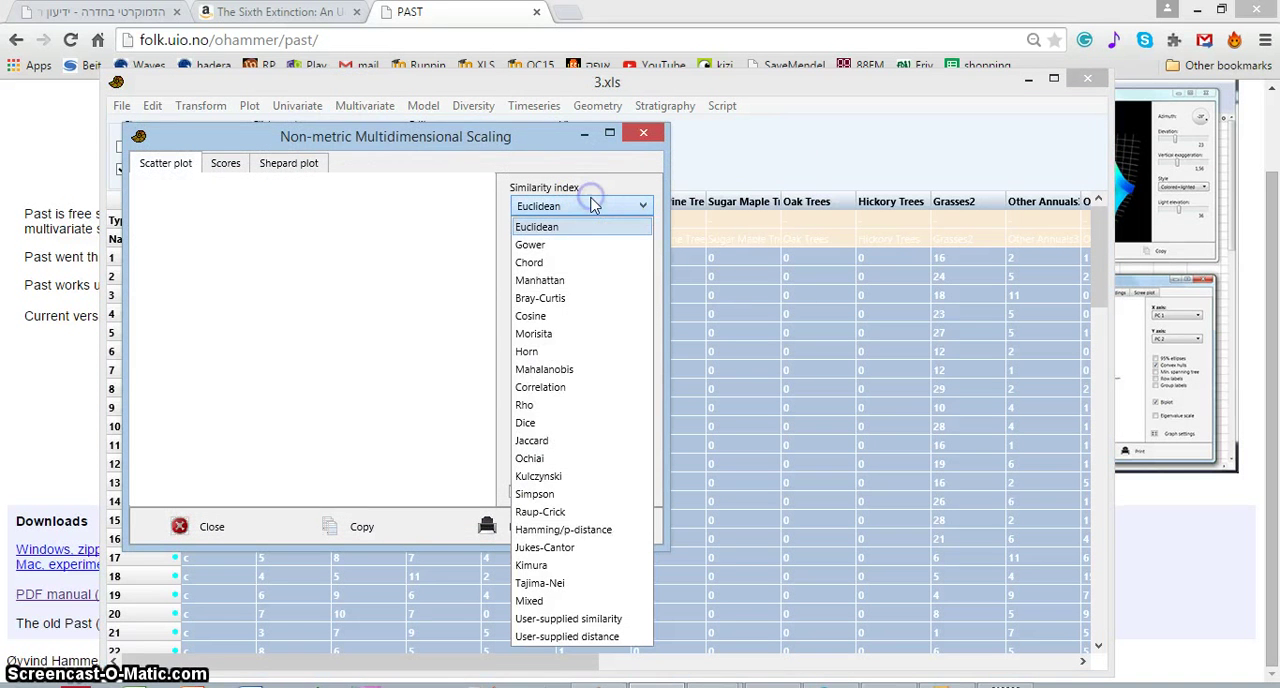
{"action": "left_click", "coordinate": [540, 298]}
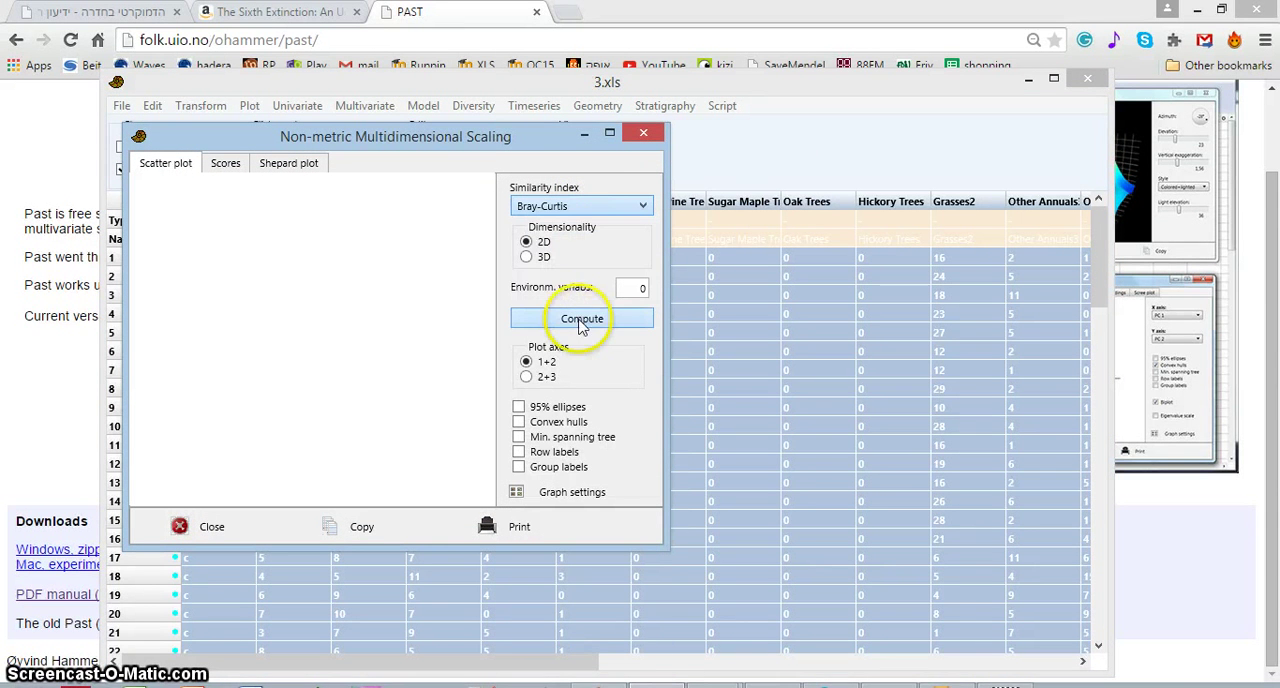
{"action": "left_click", "coordinate": [582, 318]}
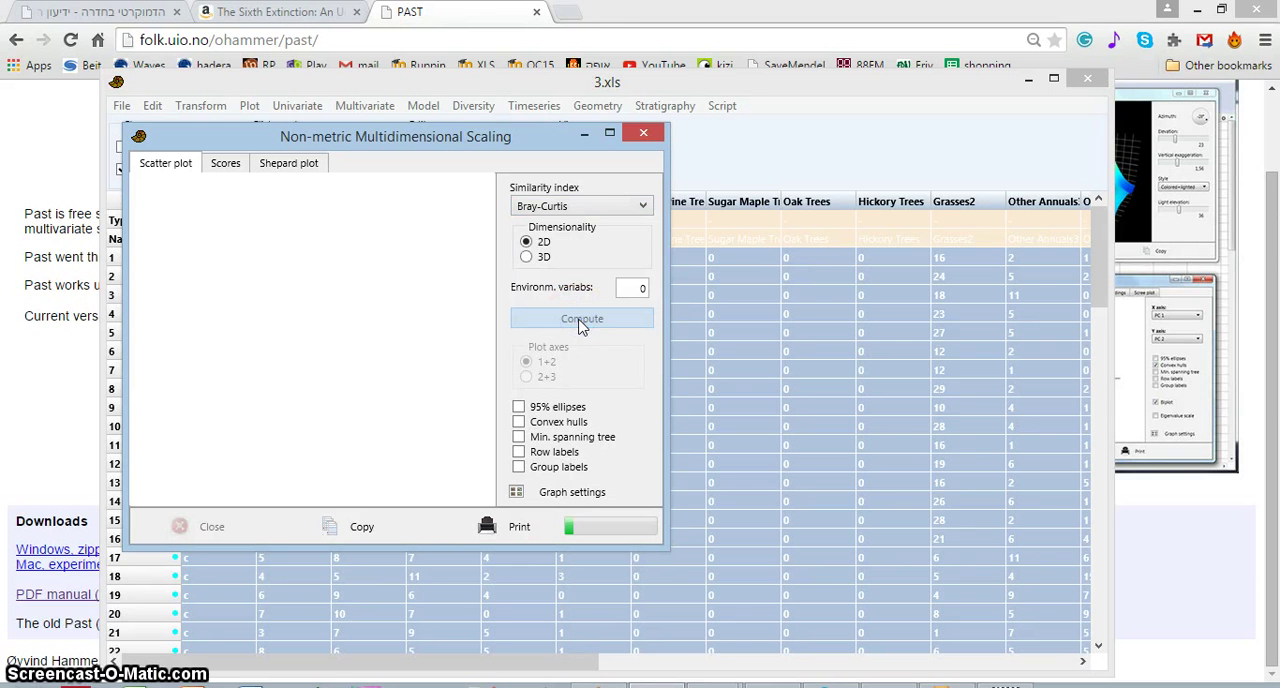
{"action": "left_click", "coordinate": [582, 318]}
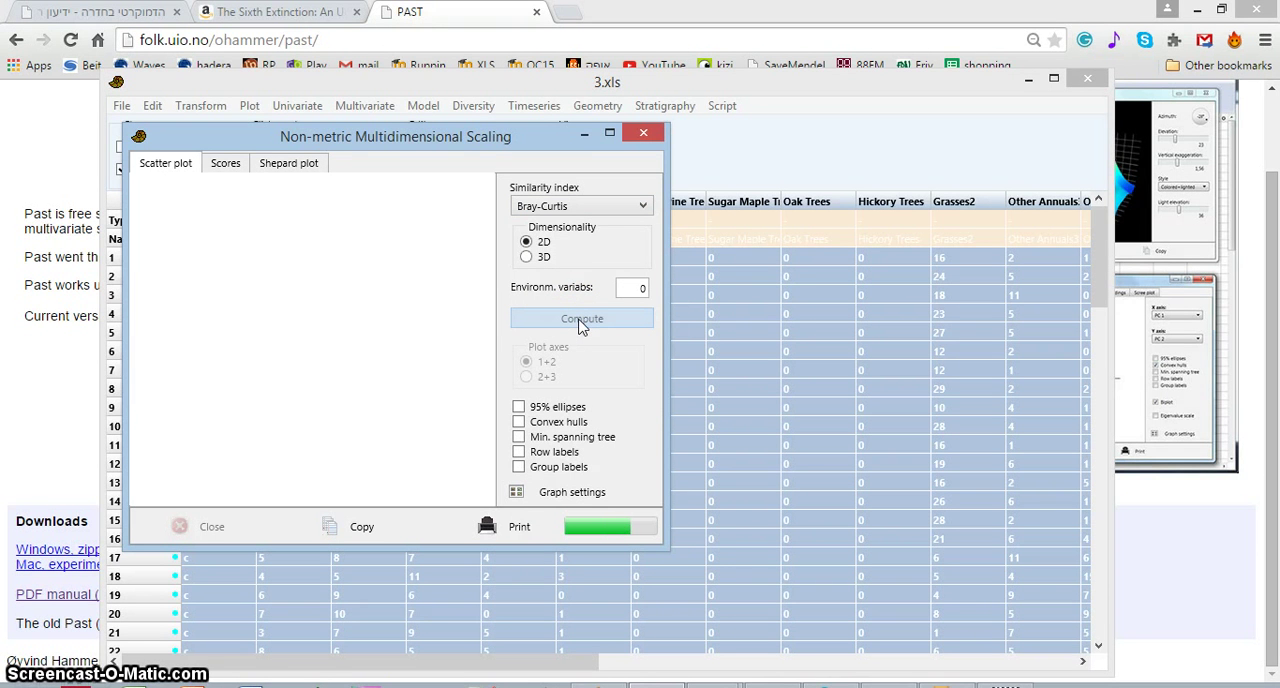
{"action": "left_click", "coordinate": [581, 318]}
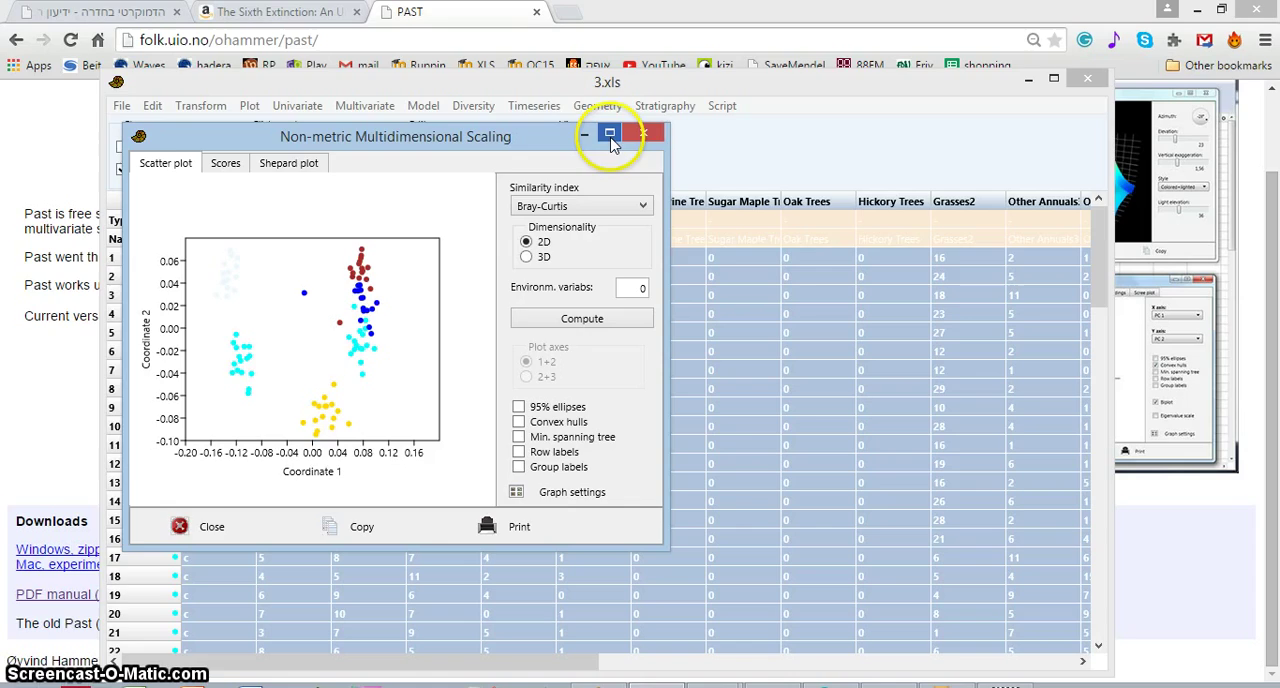
Step: Maximize the NMDS plot to inspect the group clusters, then close it
{"action": "left_click", "coordinate": [609, 133]}
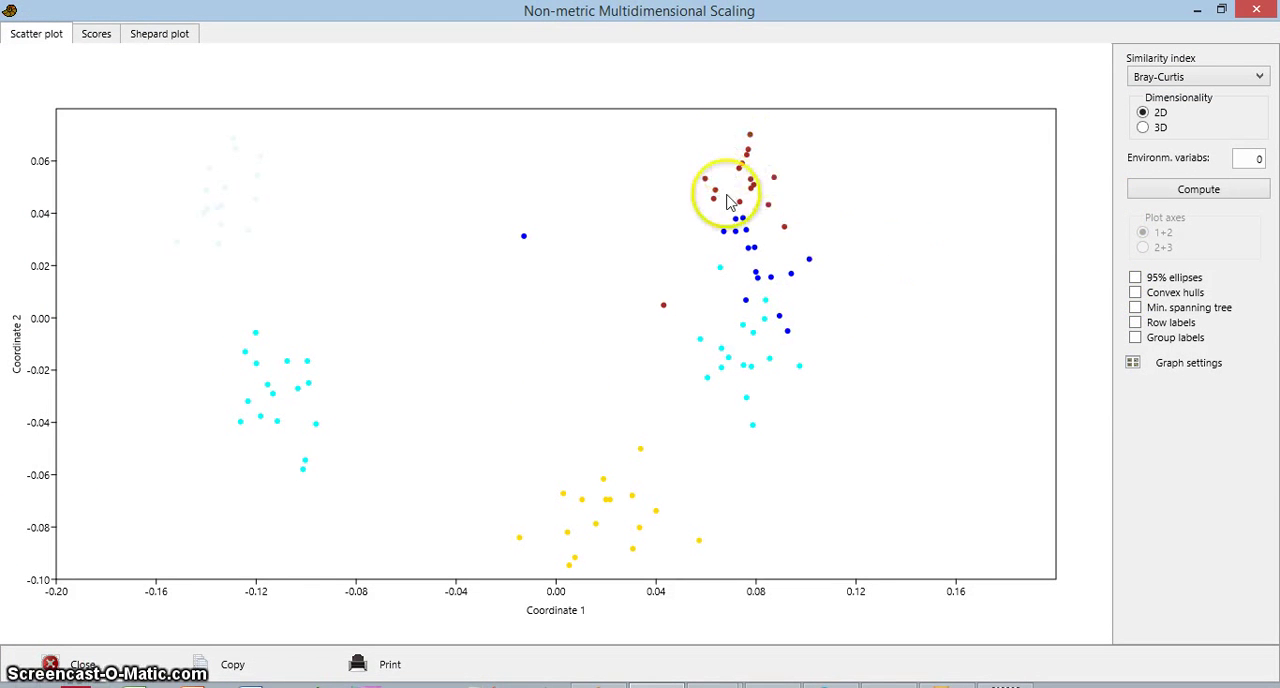
{"action": "mouse_move", "coordinate": [268, 218]}
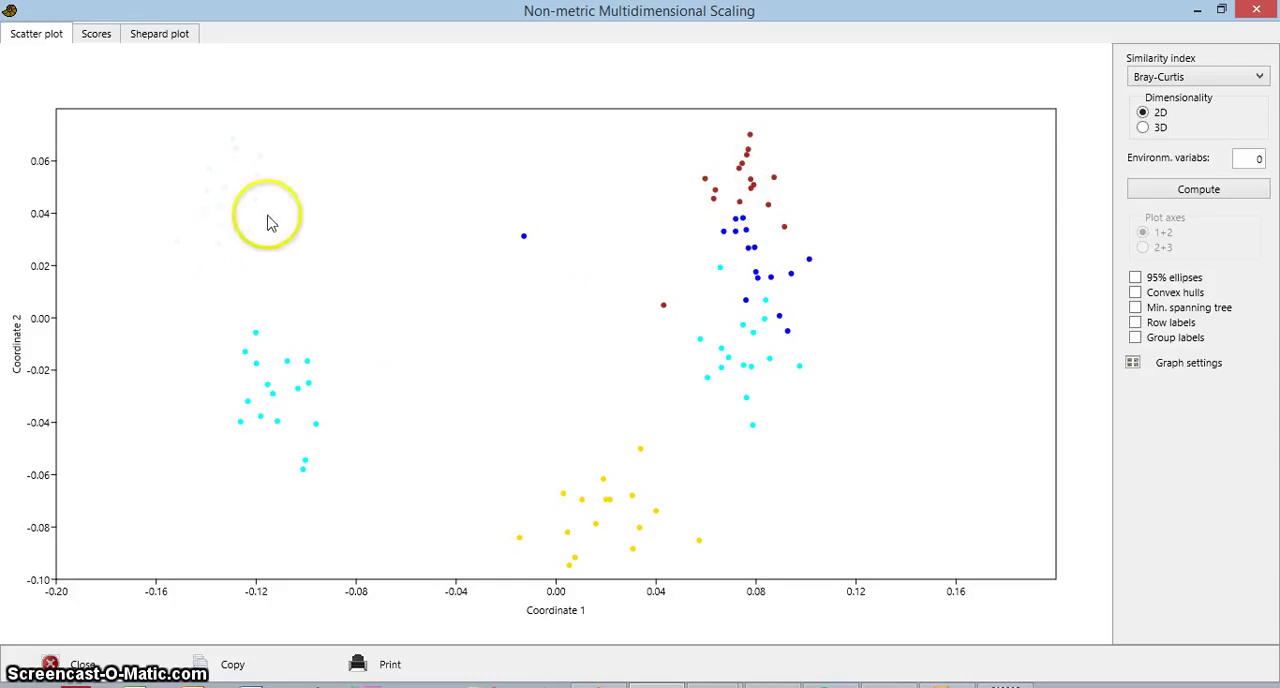
{"action": "mouse_move", "coordinate": [295, 360]}
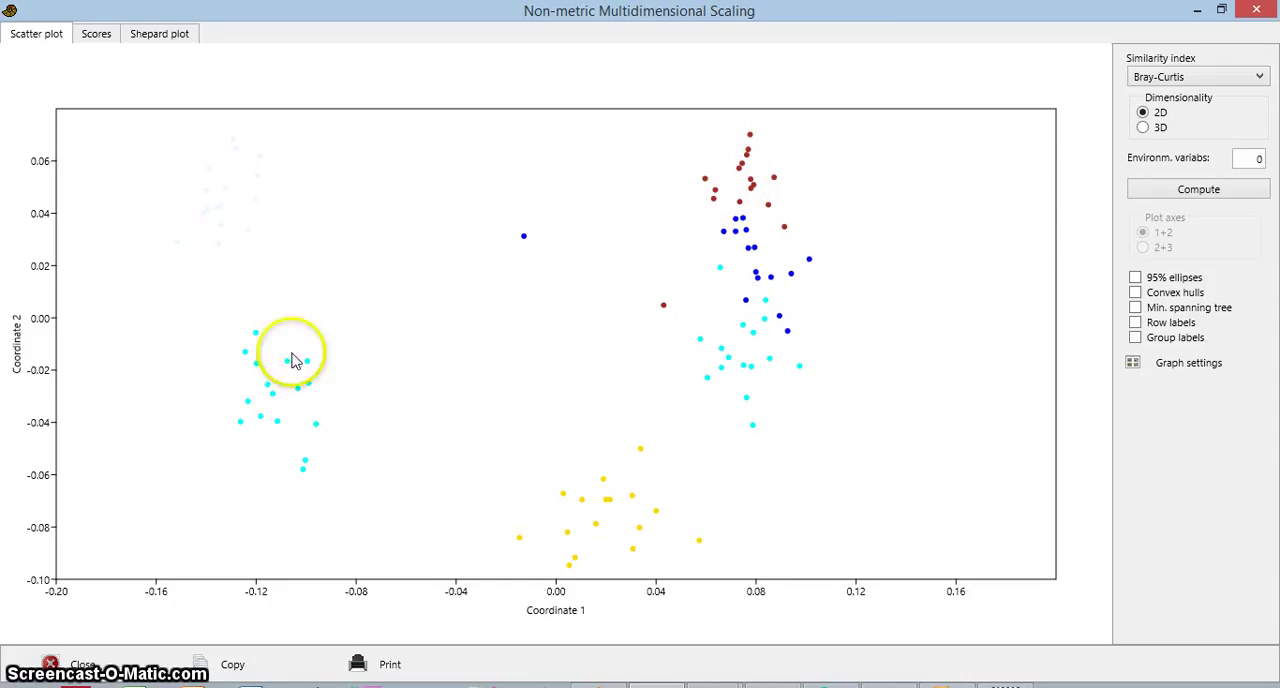
{"action": "mouse_move", "coordinate": [573, 527]}
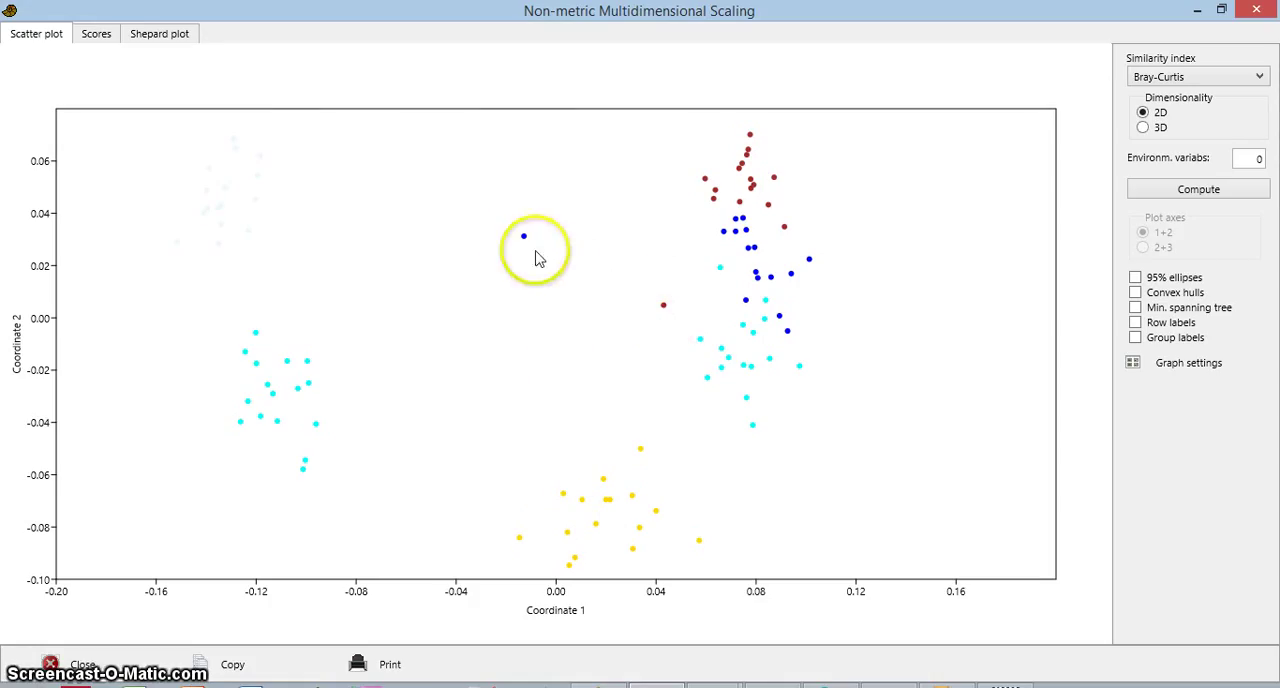
{"action": "mouse_move", "coordinate": [660, 323]}
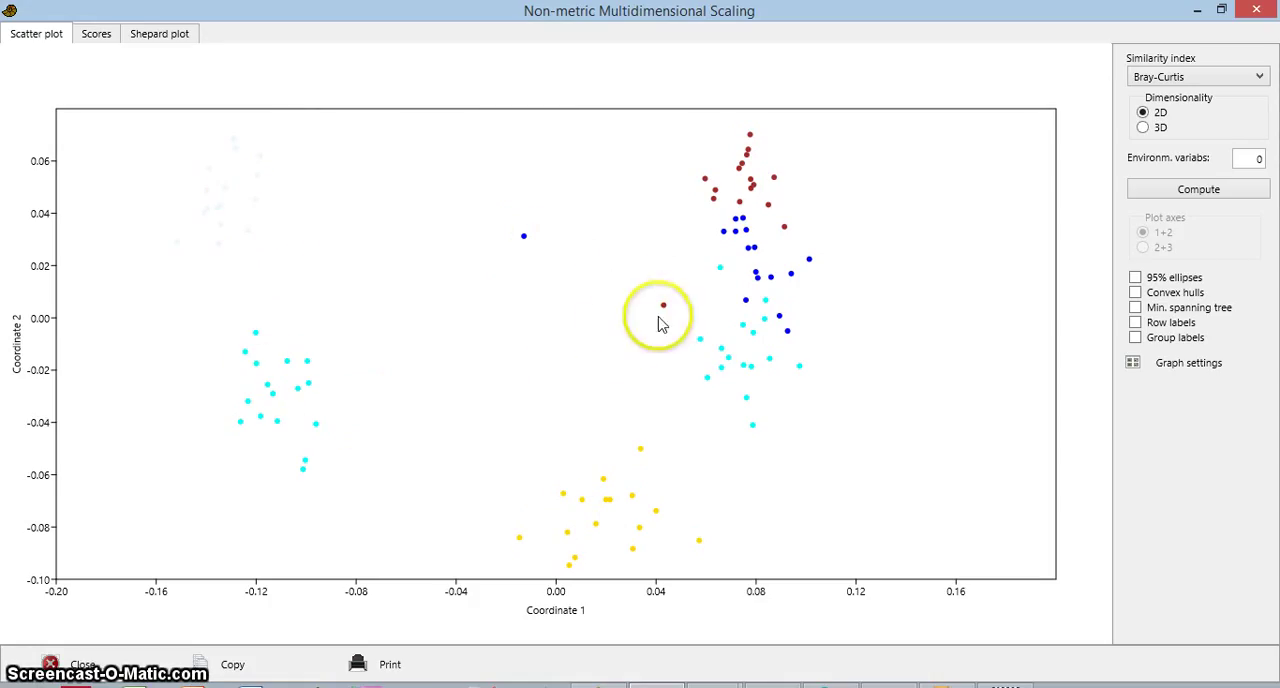
{"action": "mouse_move", "coordinate": [617, 288]}
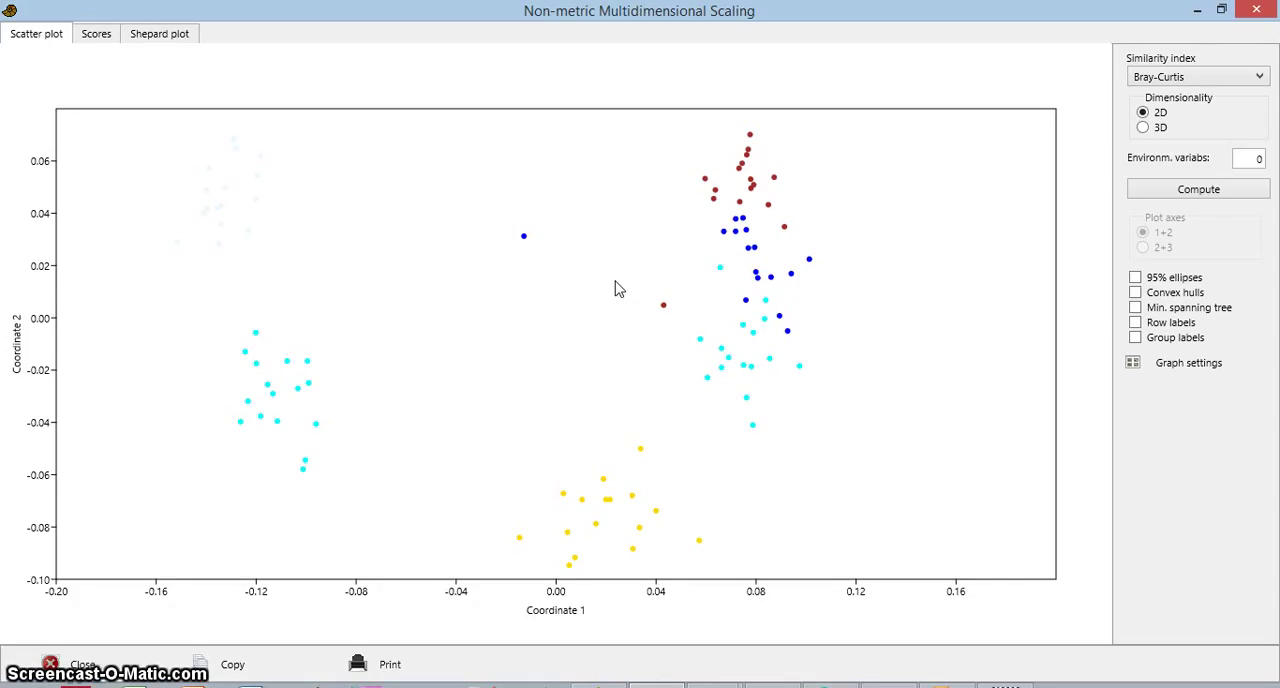
{"action": "mouse_move", "coordinate": [800, 271]}
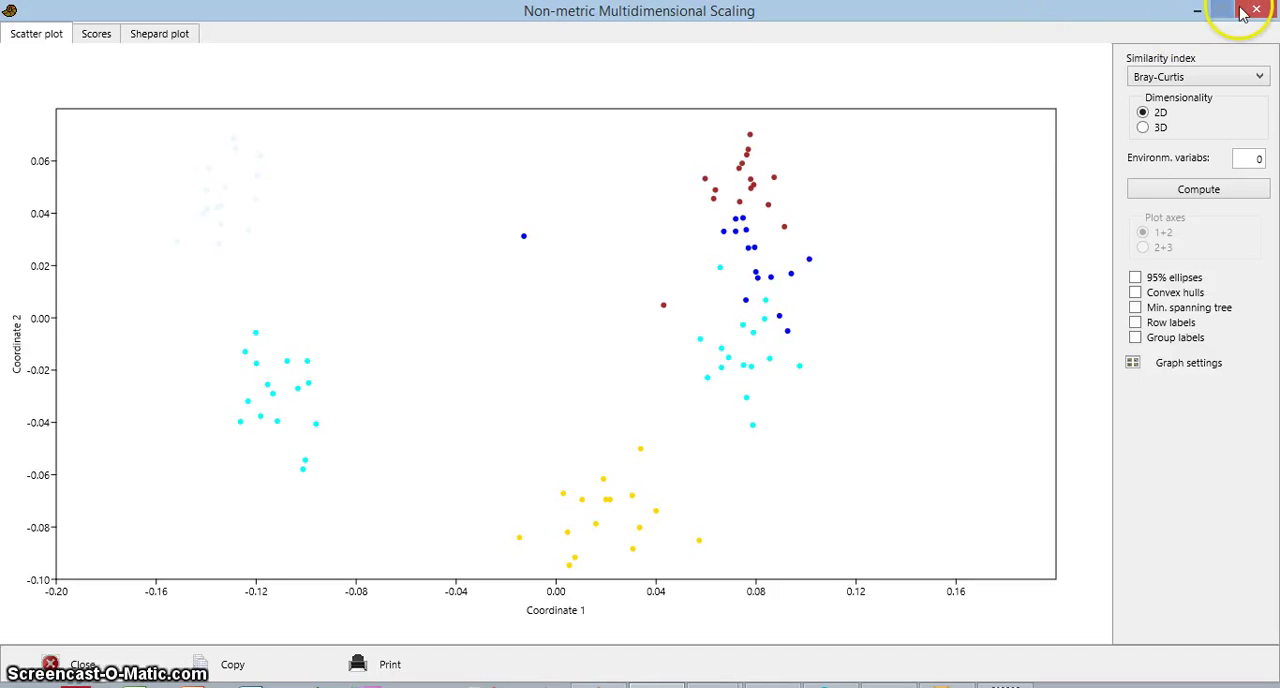
{"action": "left_click", "coordinate": [1256, 11]}
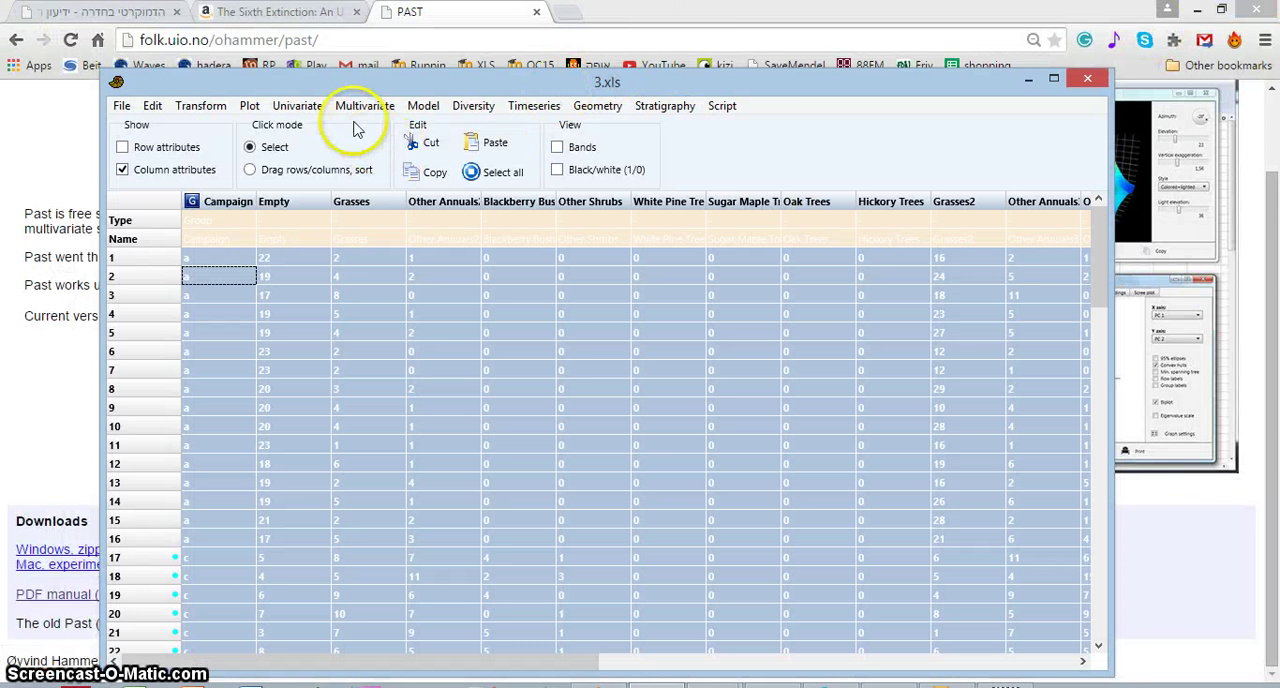
Step: Run Classical clustering with UPGMA and Euclidean distance and maximize the dendrogram
{"action": "left_click", "coordinate": [364, 105]}
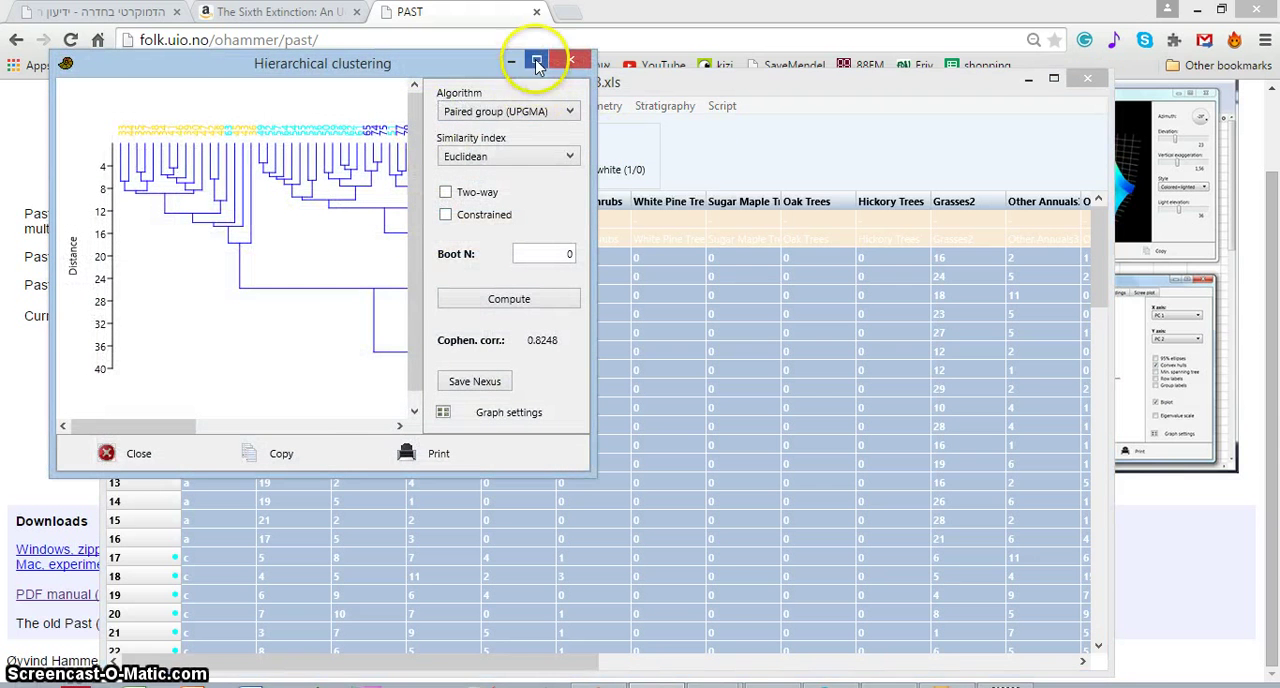
{"action": "left_click", "coordinate": [536, 62]}
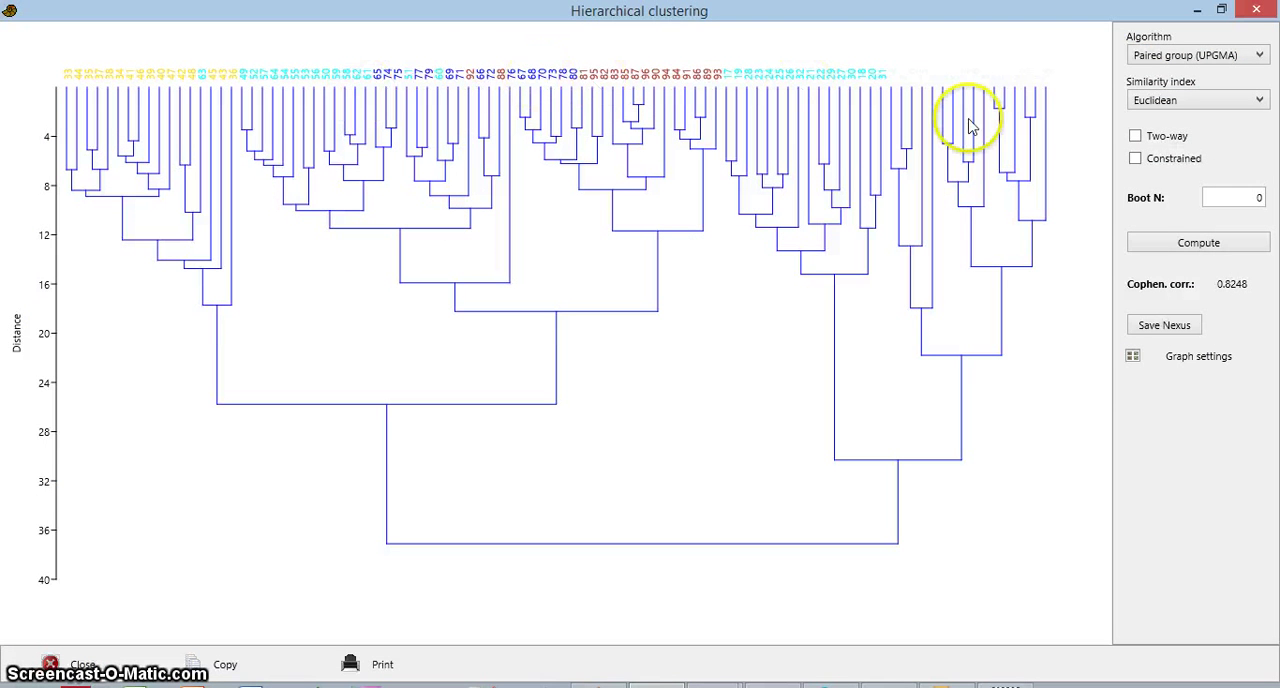
{"action": "mouse_move", "coordinate": [750, 92]}
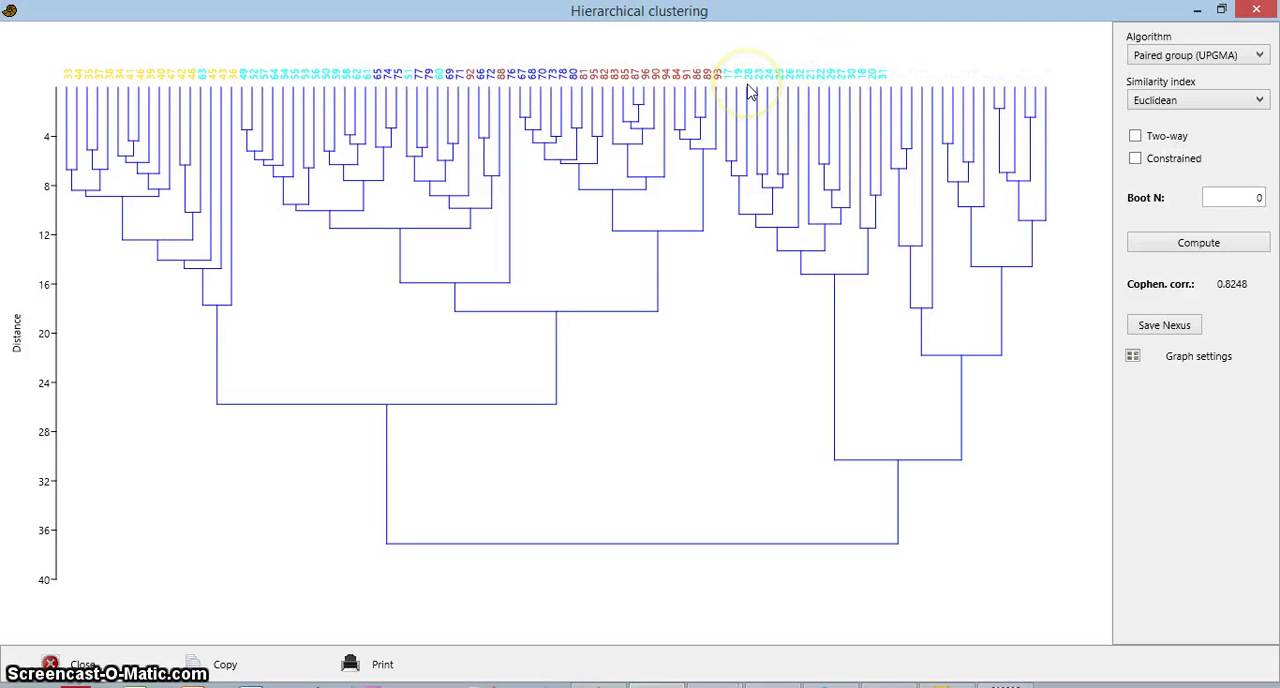
{"action": "mouse_move", "coordinate": [508, 92]}
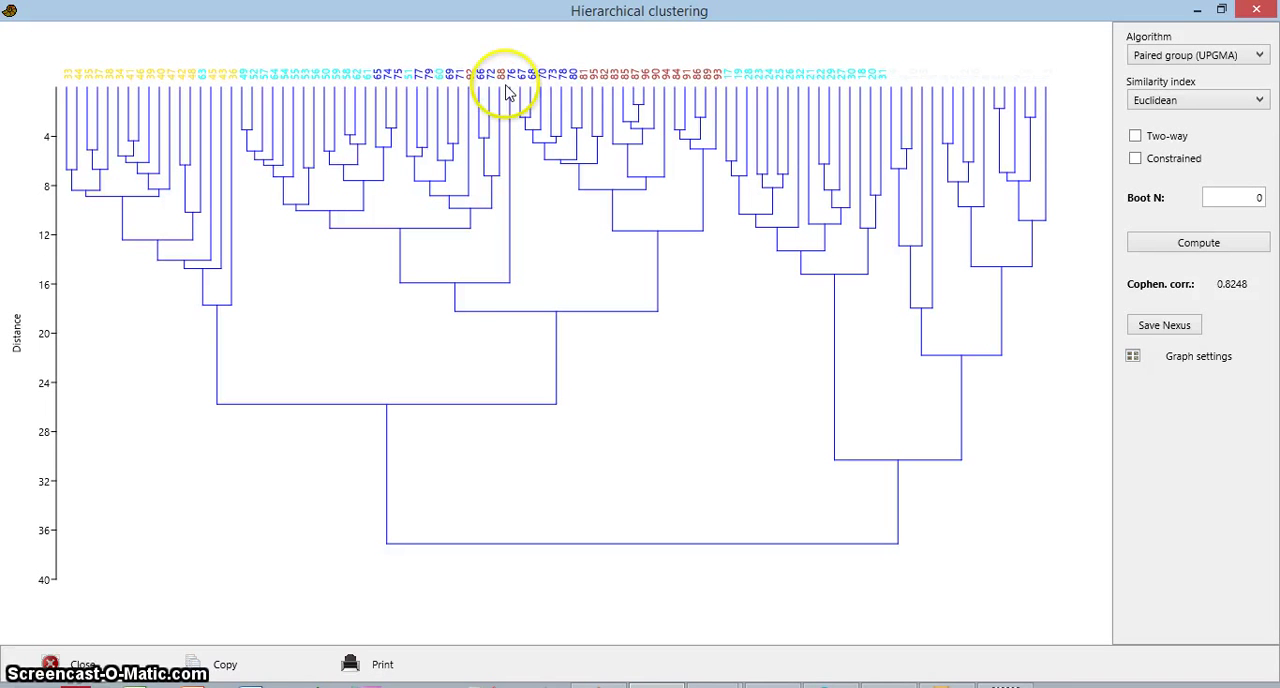
{"action": "mouse_move", "coordinate": [290, 110]}
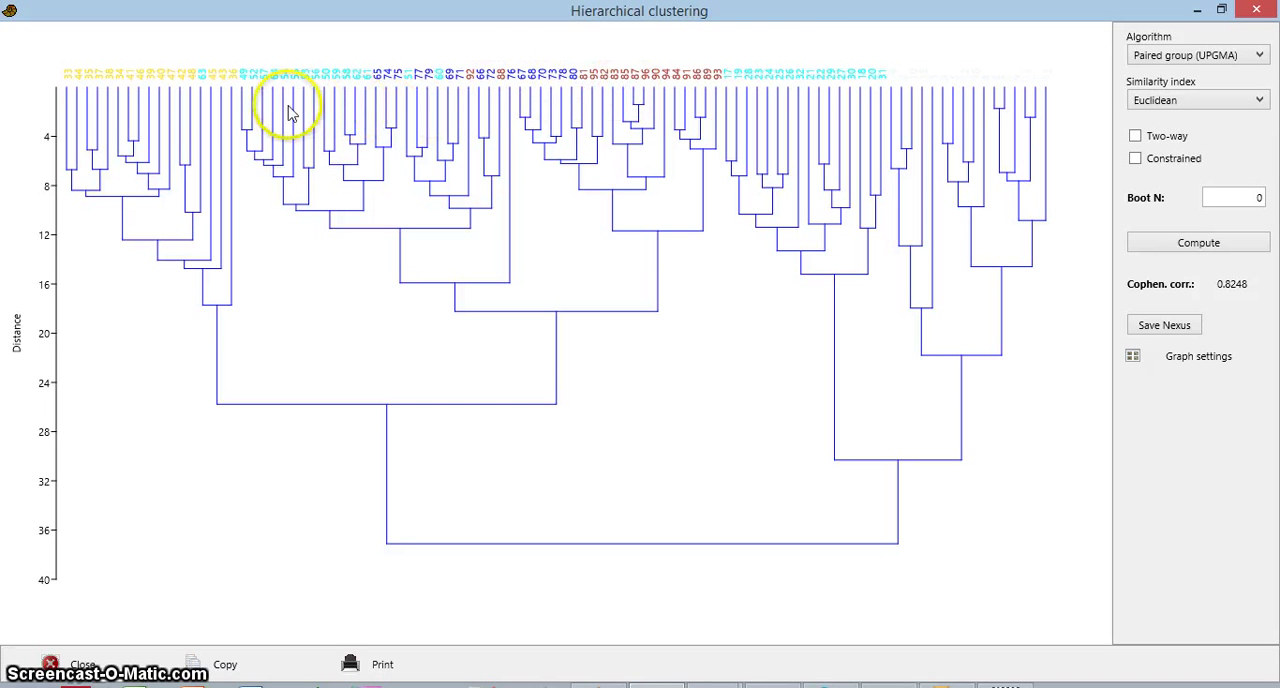